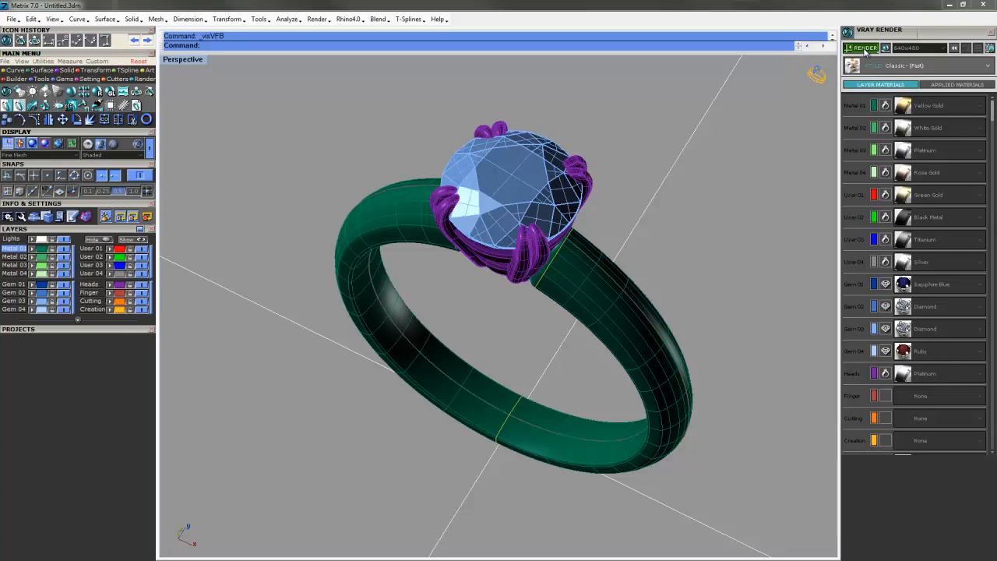
# Step: Render the solitaire ring scene with V-Ray on the white background
pyautogui.click(860, 47)
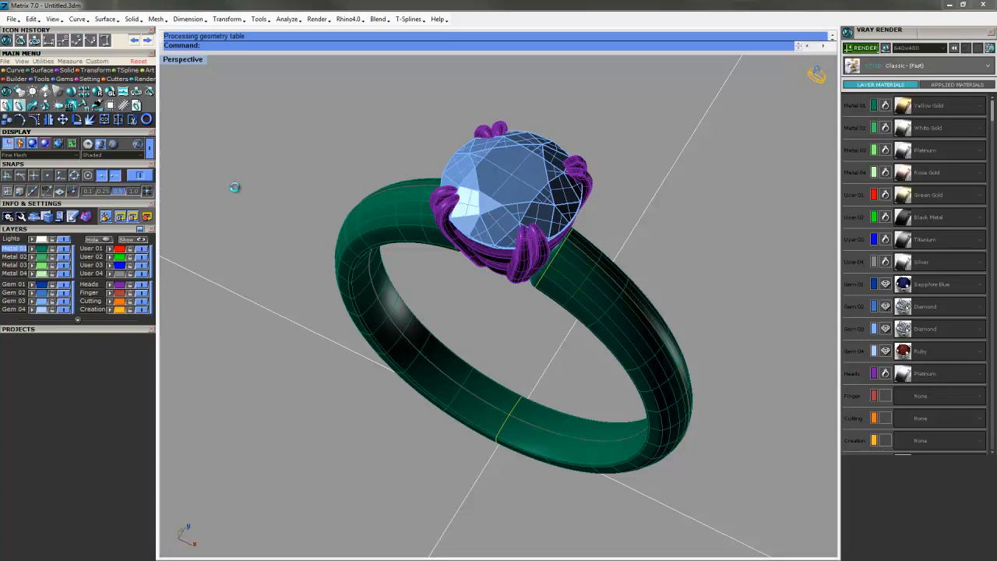
pyautogui.click(860, 47)
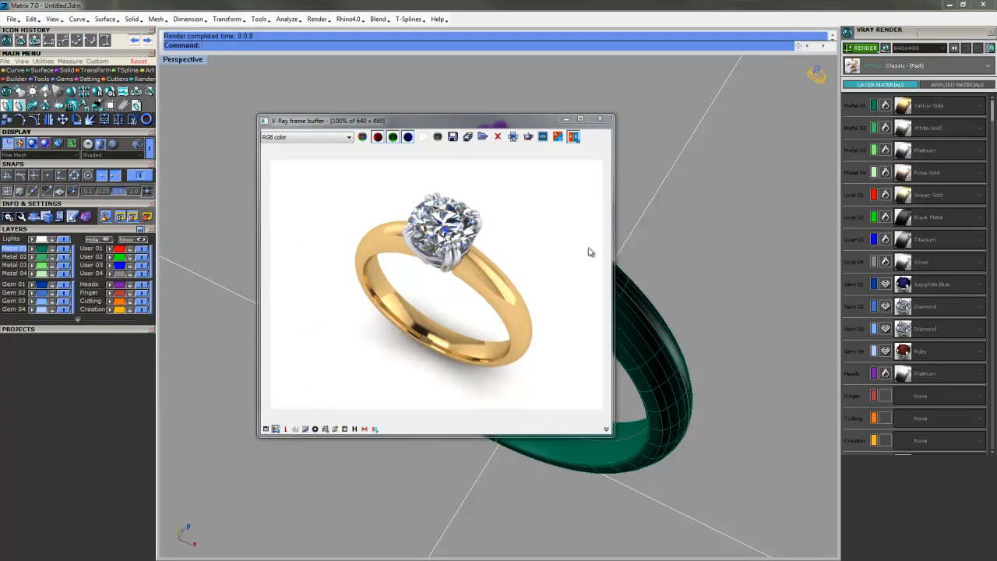
pyautogui.moveTo(514, 384)
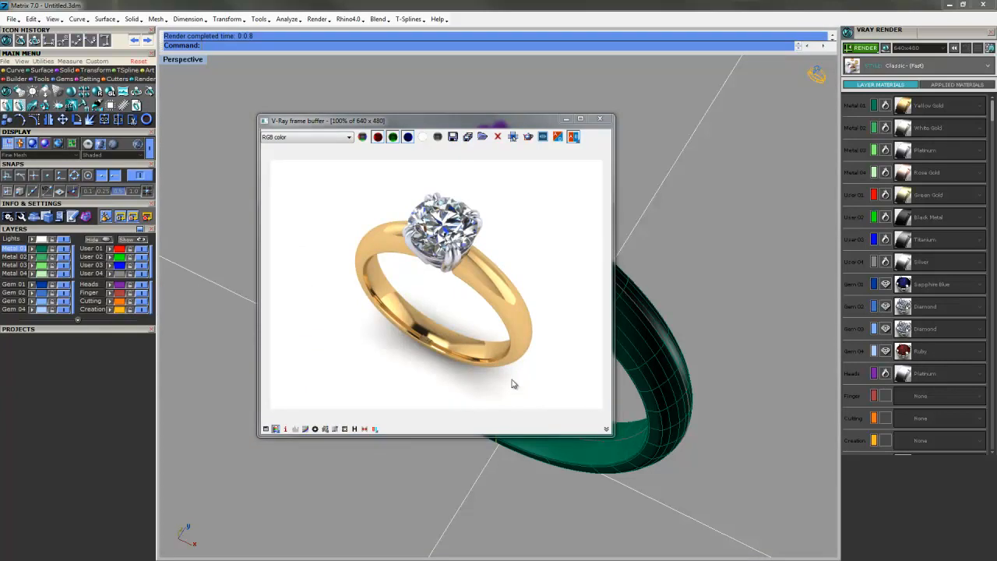
pyautogui.moveTo(521, 384)
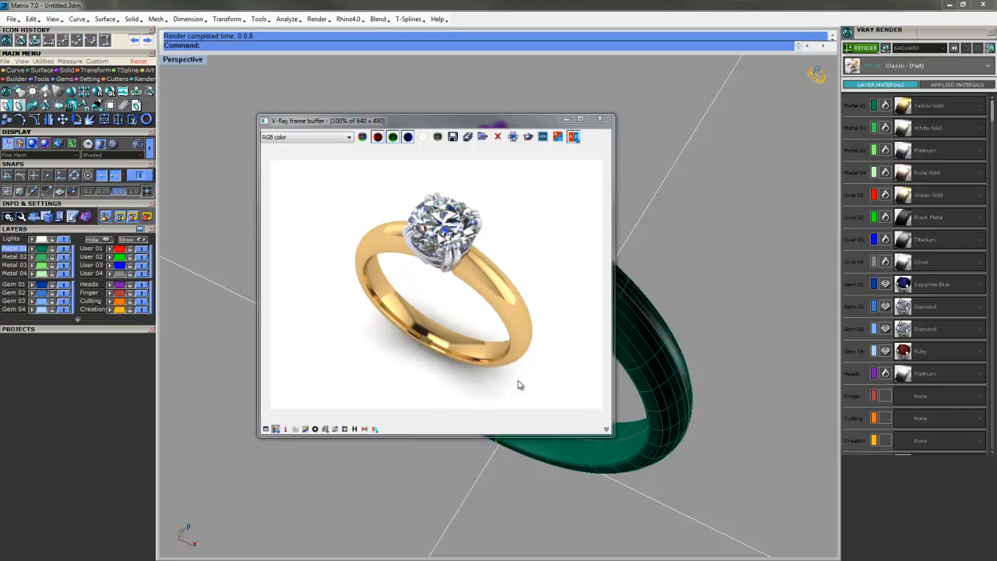
pyautogui.moveTo(489, 301)
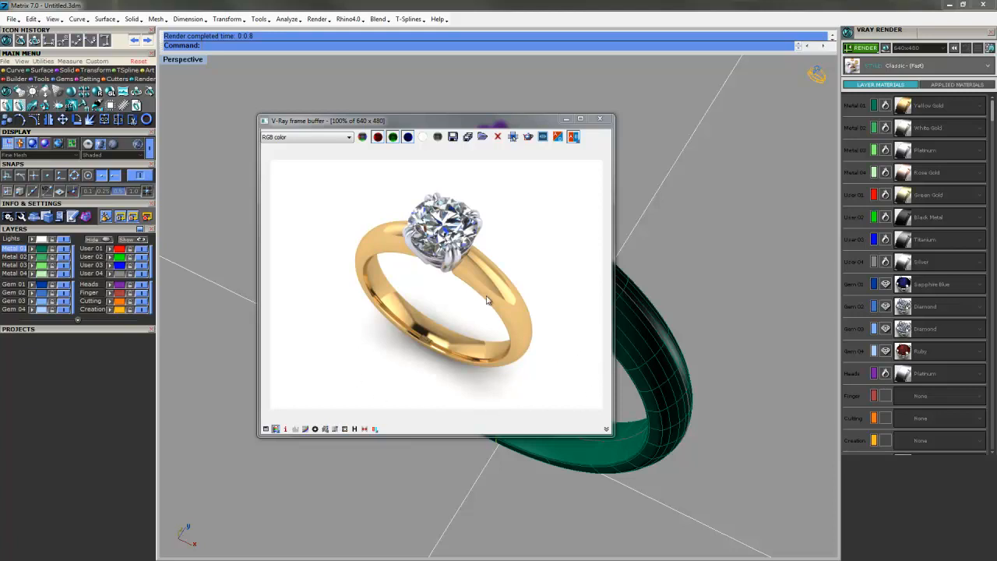
pyautogui.moveTo(438, 291)
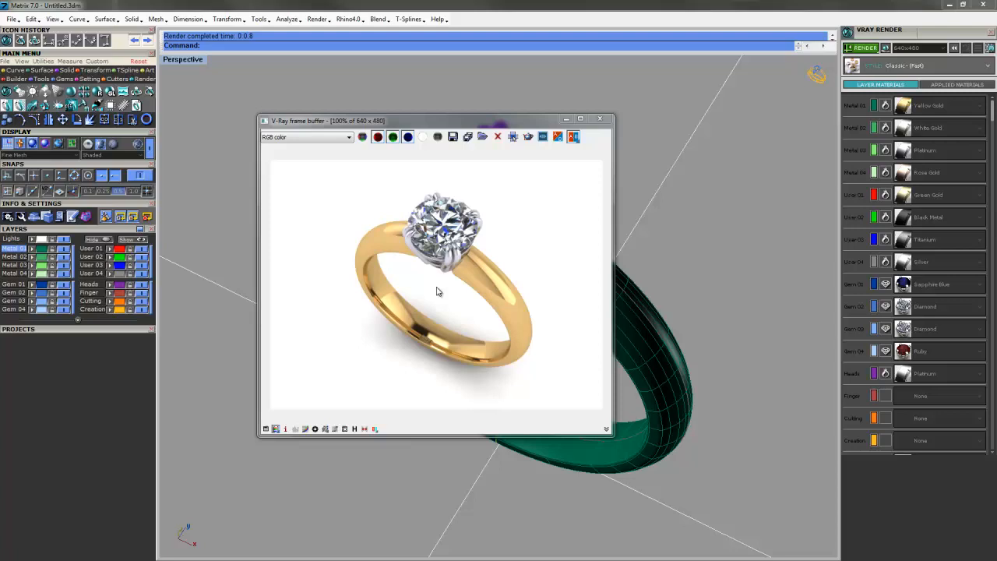
pyautogui.moveTo(598, 285)
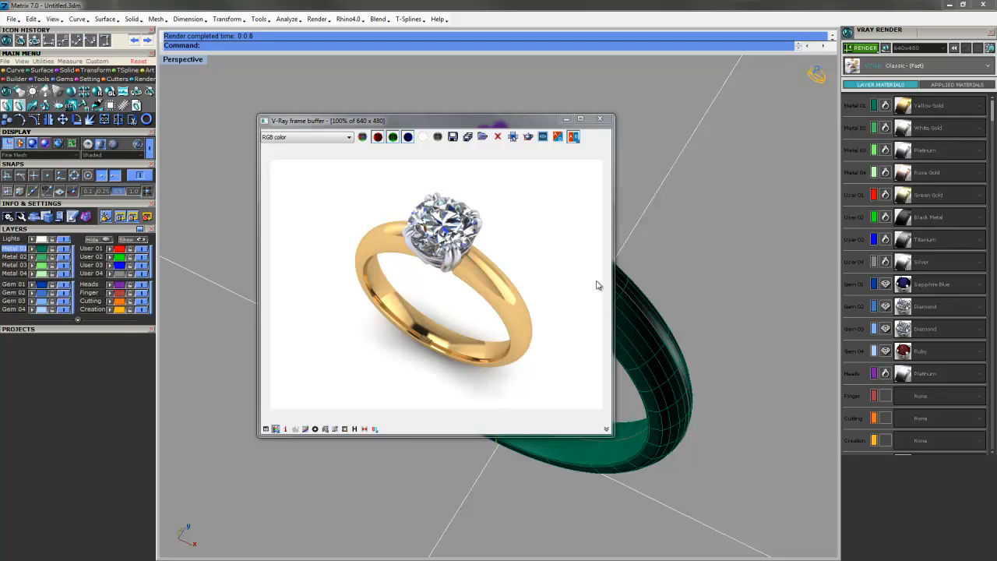
pyautogui.moveTo(452, 184)
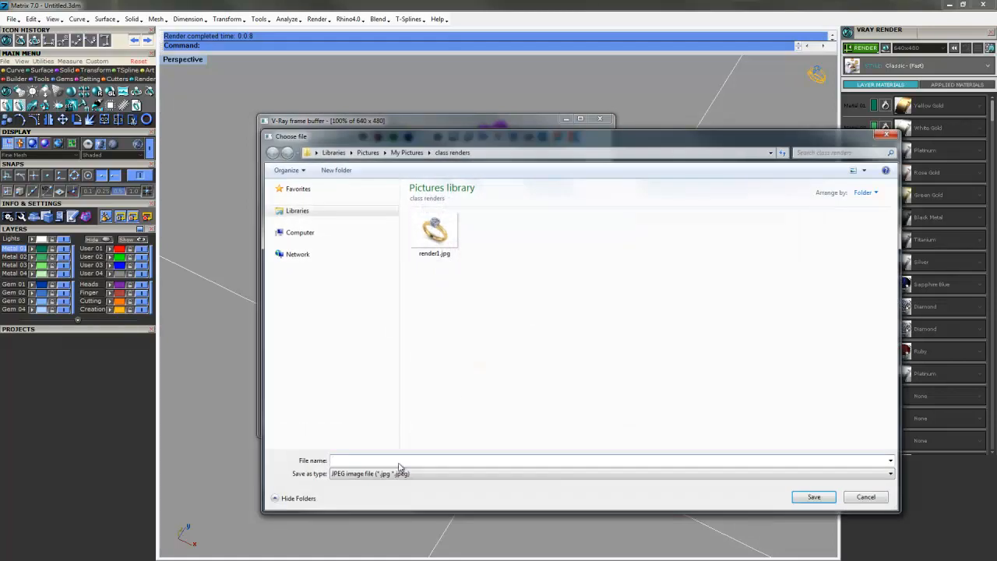
# Step: Pick Portable Network Graphics (*.png) as the save type, then cancel the save dialog
pyautogui.click(608, 460)
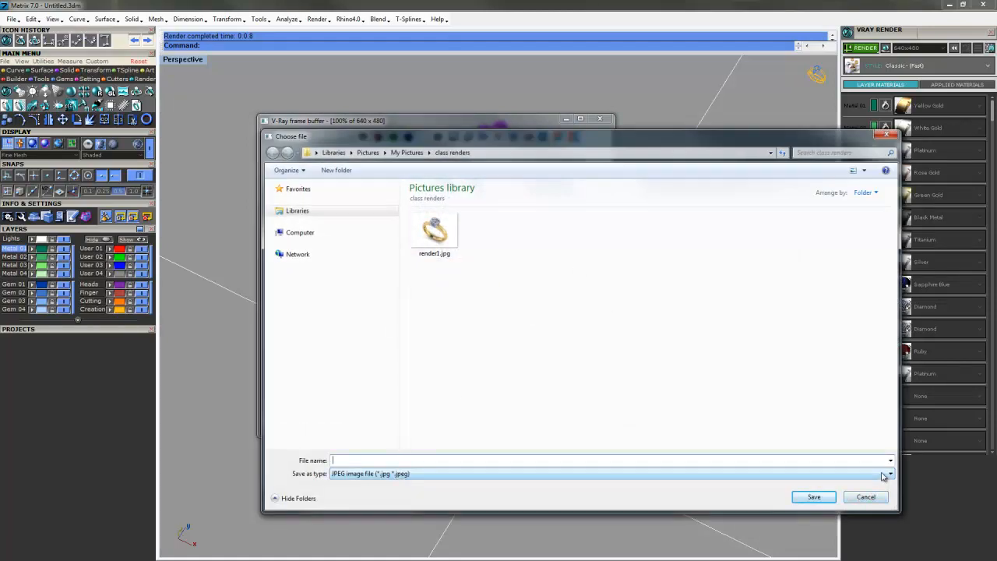
pyautogui.click(888, 473)
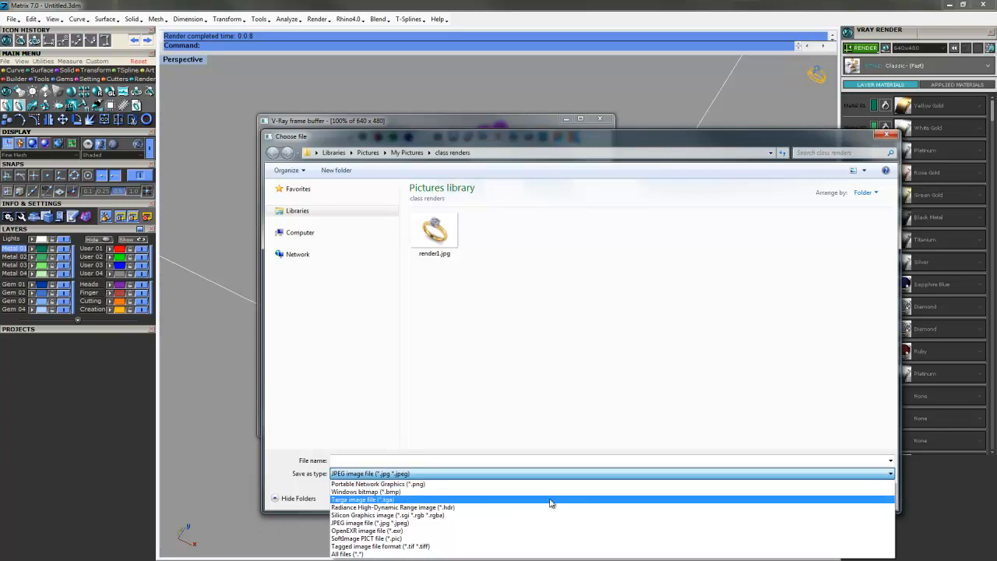
pyautogui.click(377, 483)
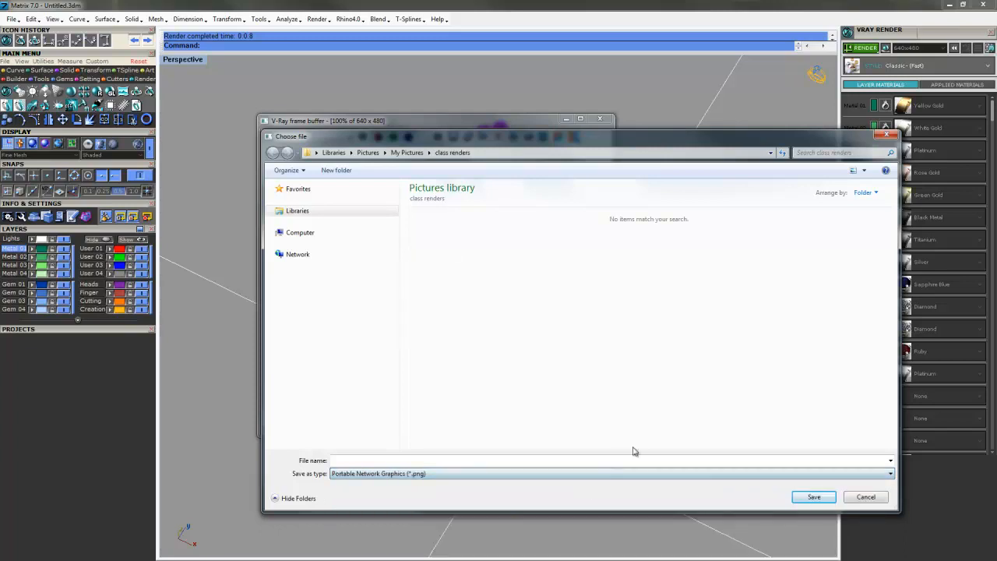
pyautogui.click(889, 473)
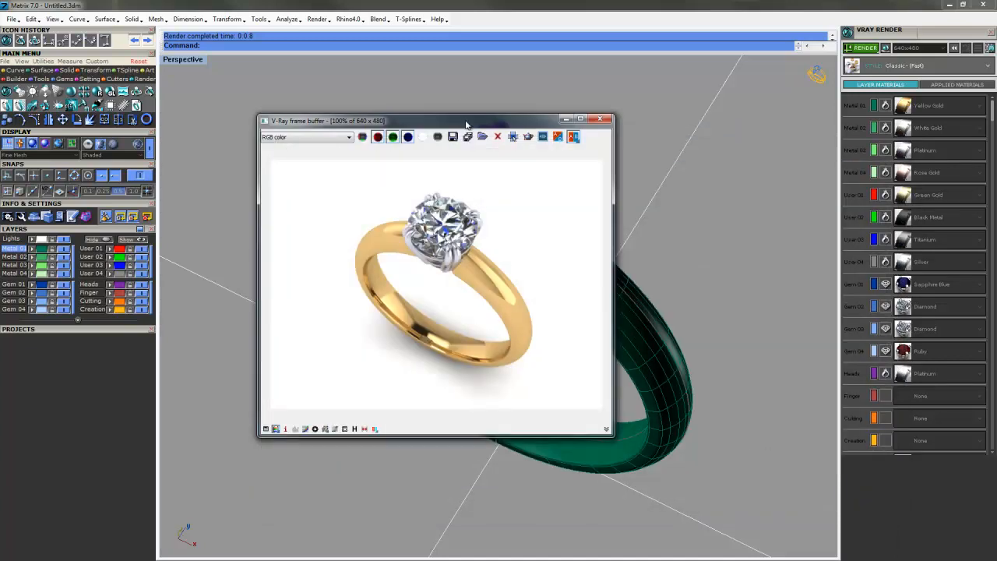
# Step: Reposition the frame buffer and switch its channel view from RGB color to Alpha
pyautogui.moveTo(466, 122); pyautogui.dragTo(464, 122)
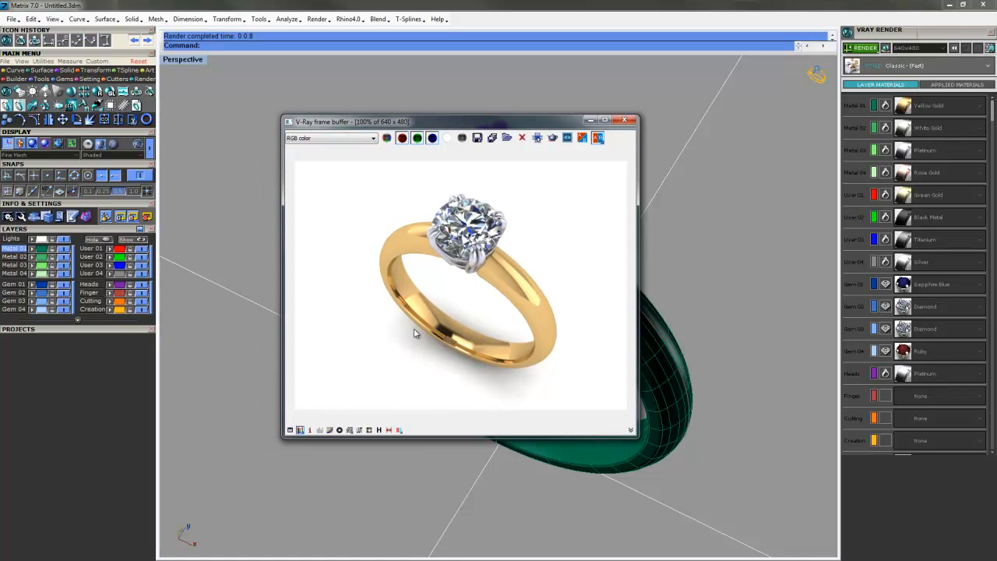
pyautogui.moveTo(455, 256)
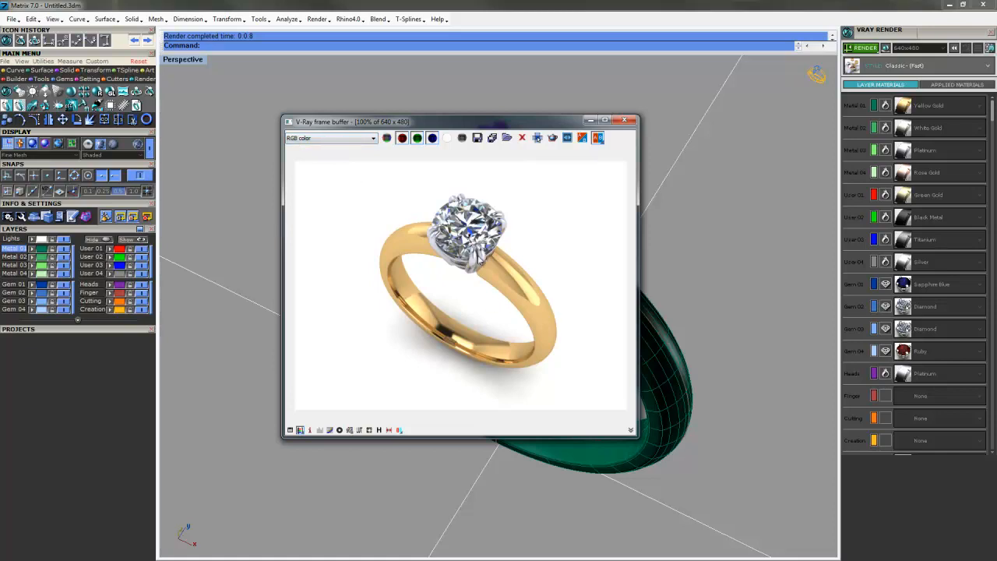
pyautogui.click(373, 137)
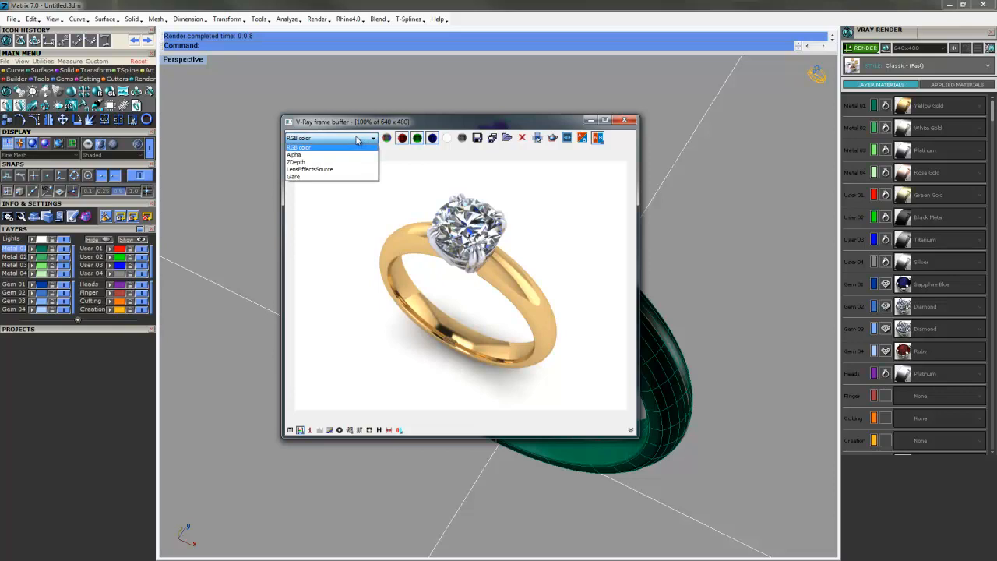
pyautogui.moveTo(294, 156)
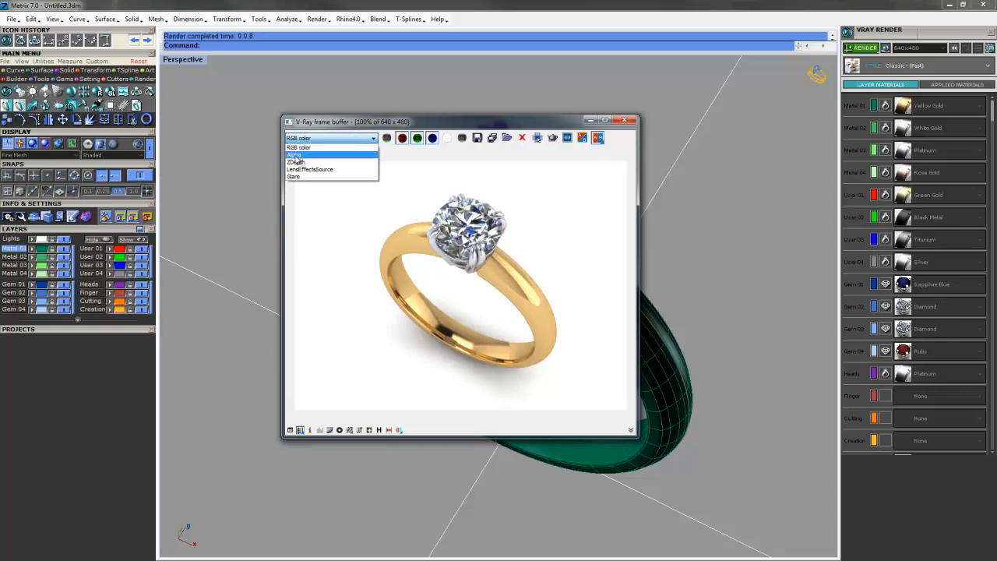
pyautogui.click(296, 154)
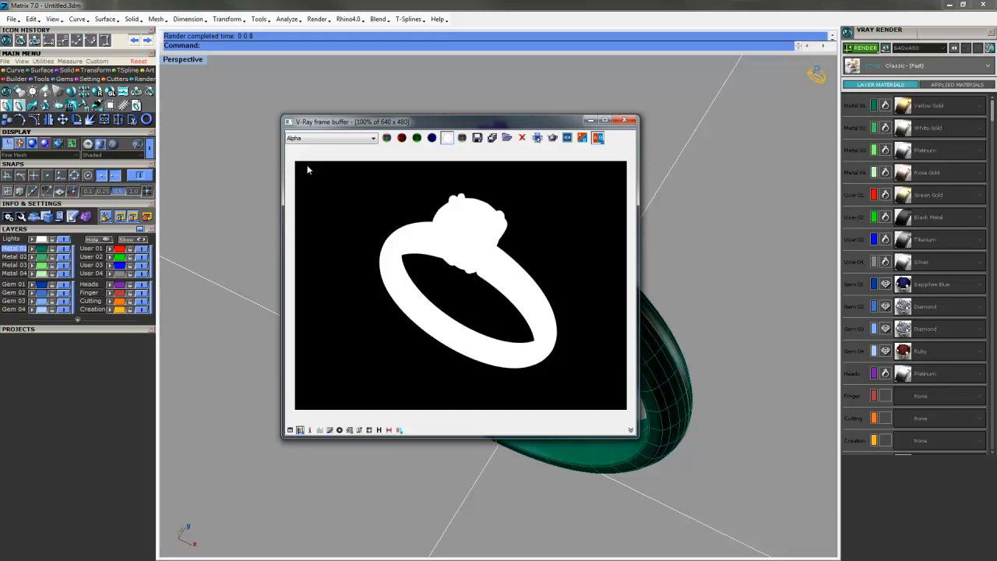
pyautogui.moveTo(349, 200)
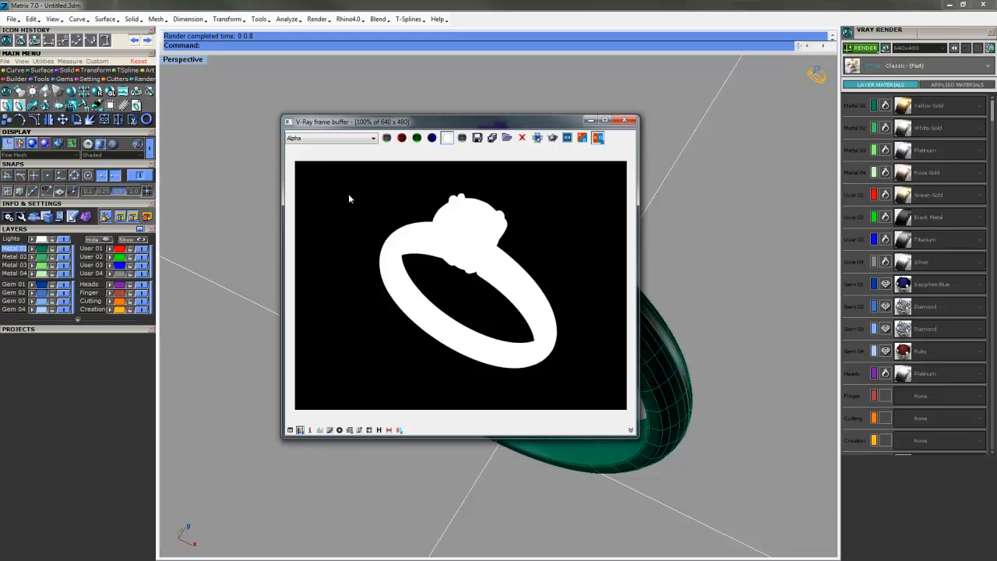
pyautogui.moveTo(558, 330)
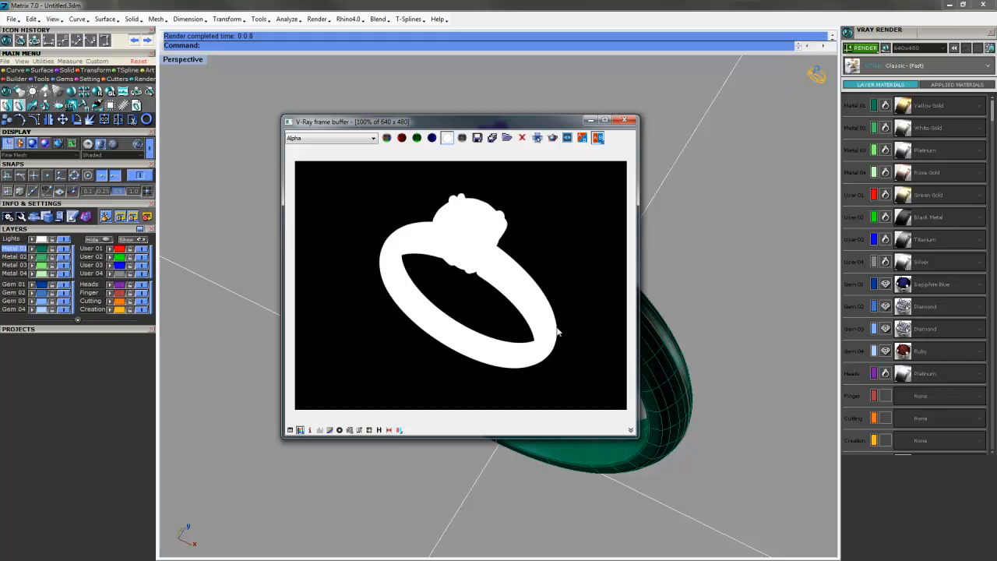
pyautogui.moveTo(483, 209)
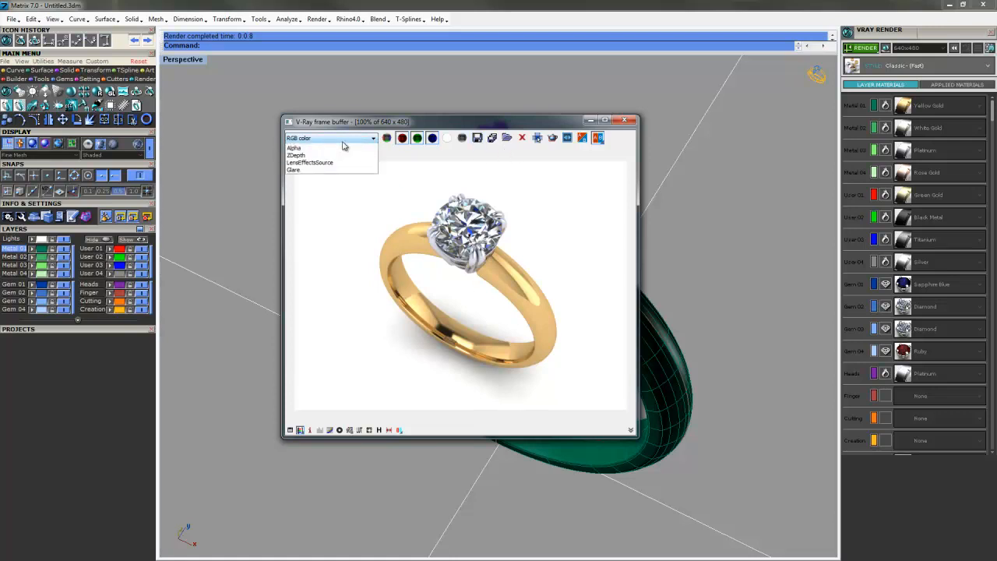
pyautogui.click(295, 148)
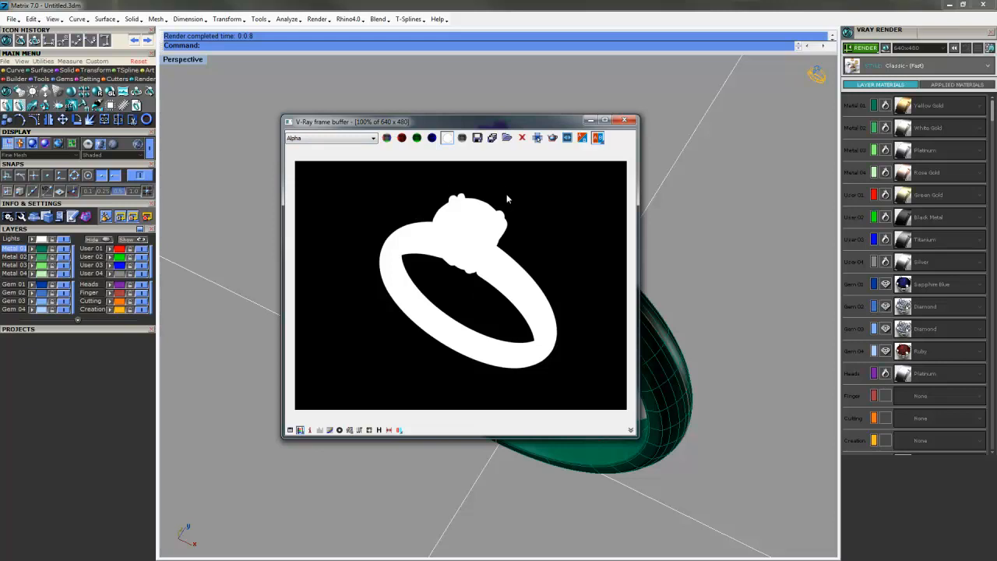
pyautogui.moveTo(413, 292)
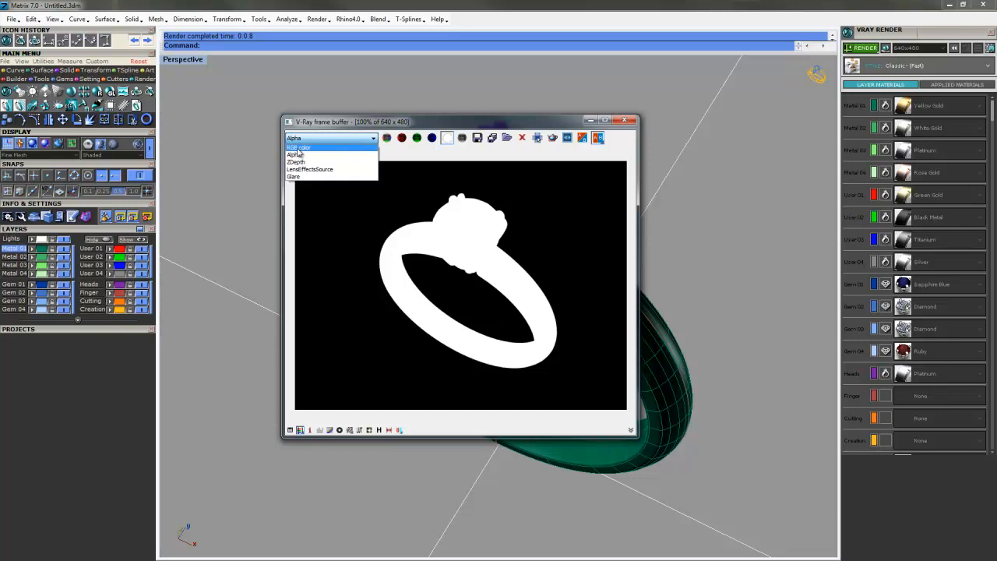
# Step: Return to RGB color and save the render as a PNG named 'render' in the class renders folder
pyautogui.click(300, 147)
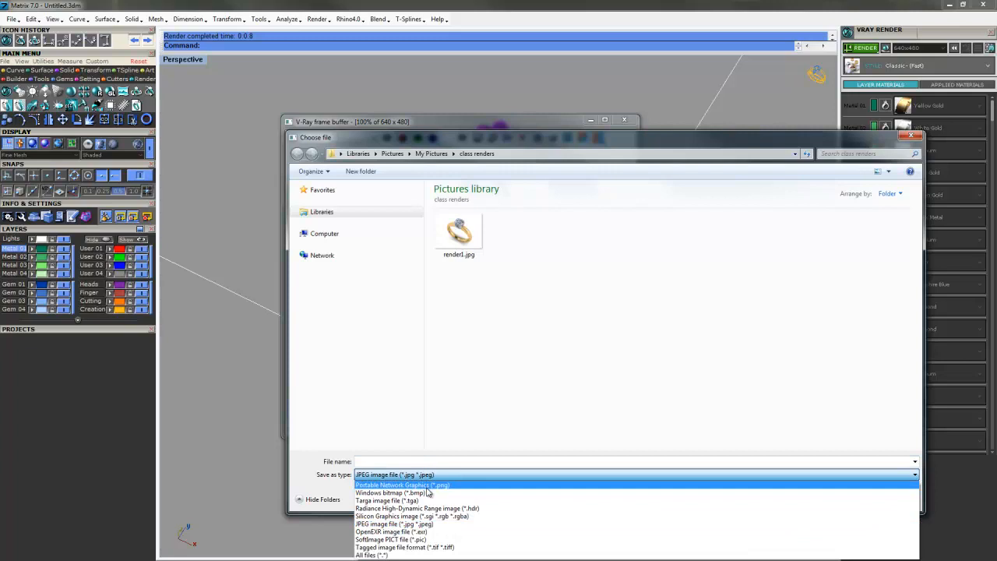
pyautogui.click(402, 485)
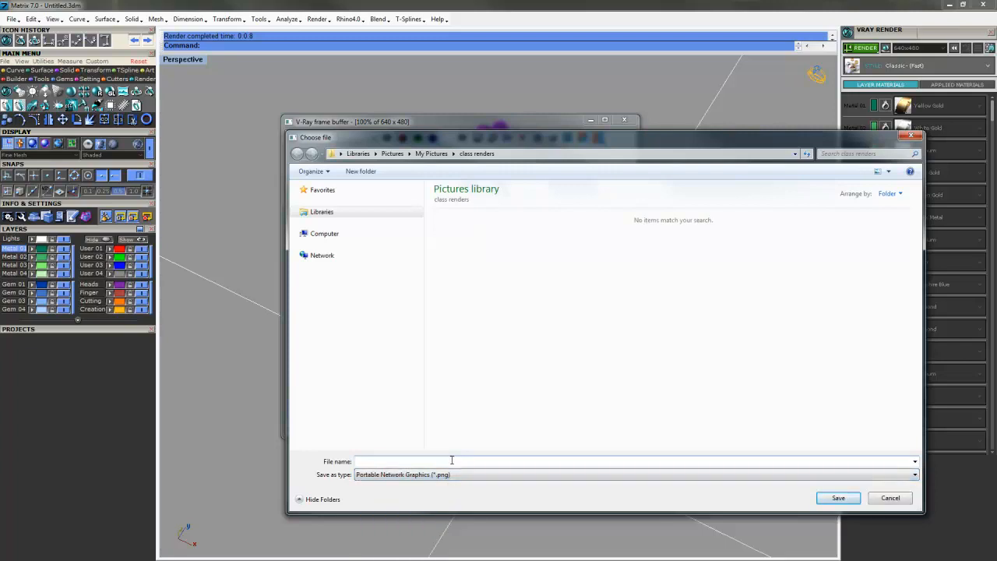
pyautogui.write('render2')
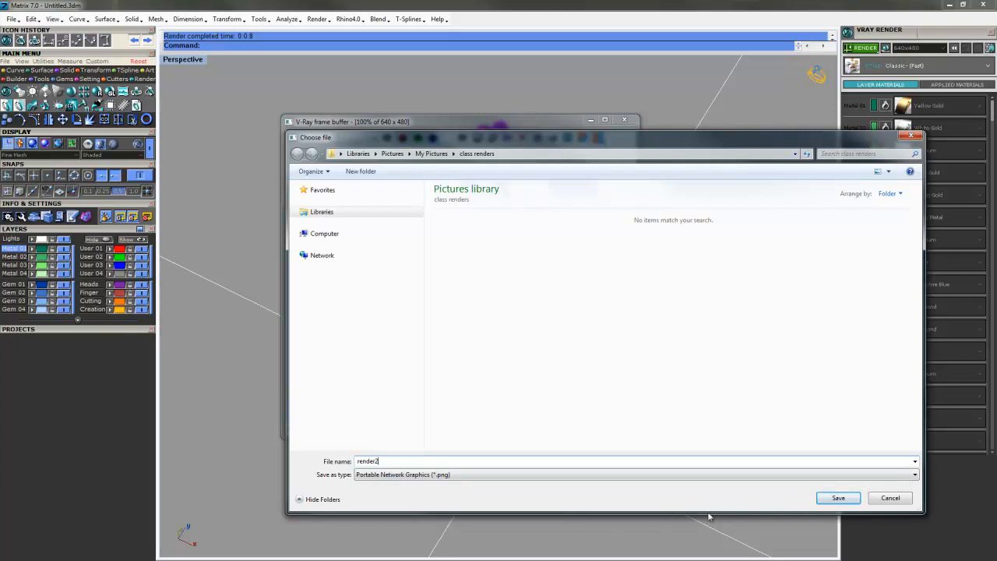
pyautogui.click(839, 498)
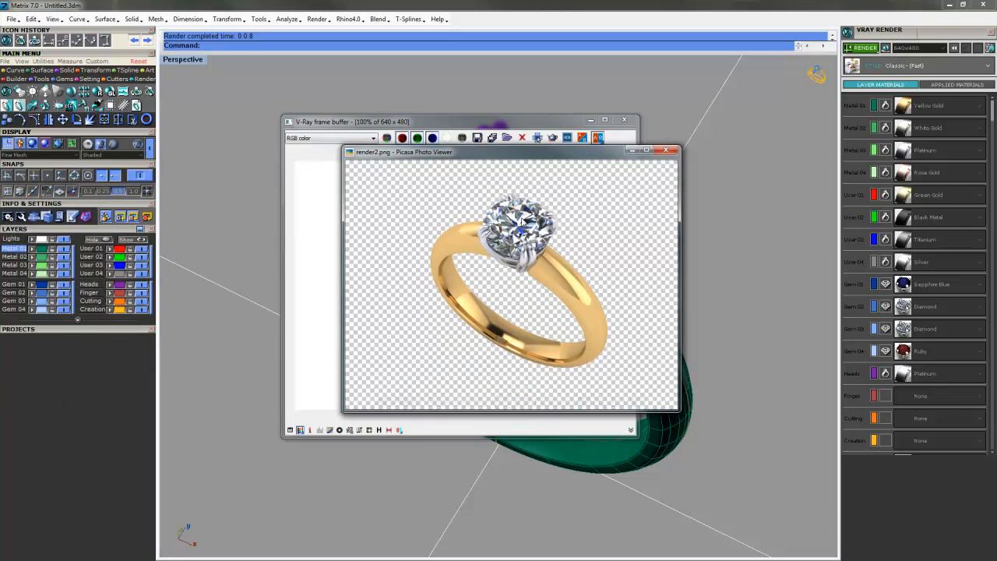
pyautogui.moveTo(617, 227)
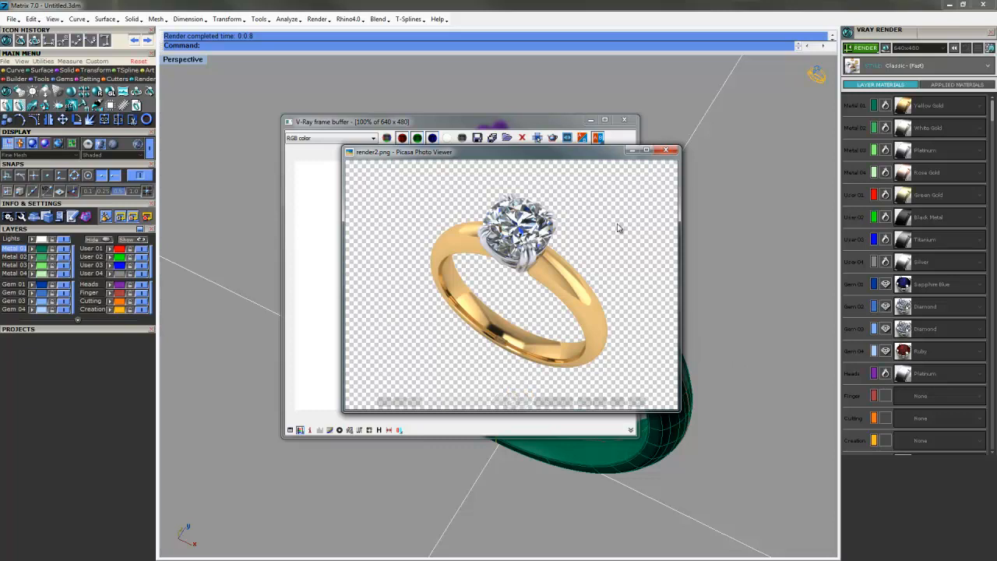
pyautogui.moveTo(526, 404)
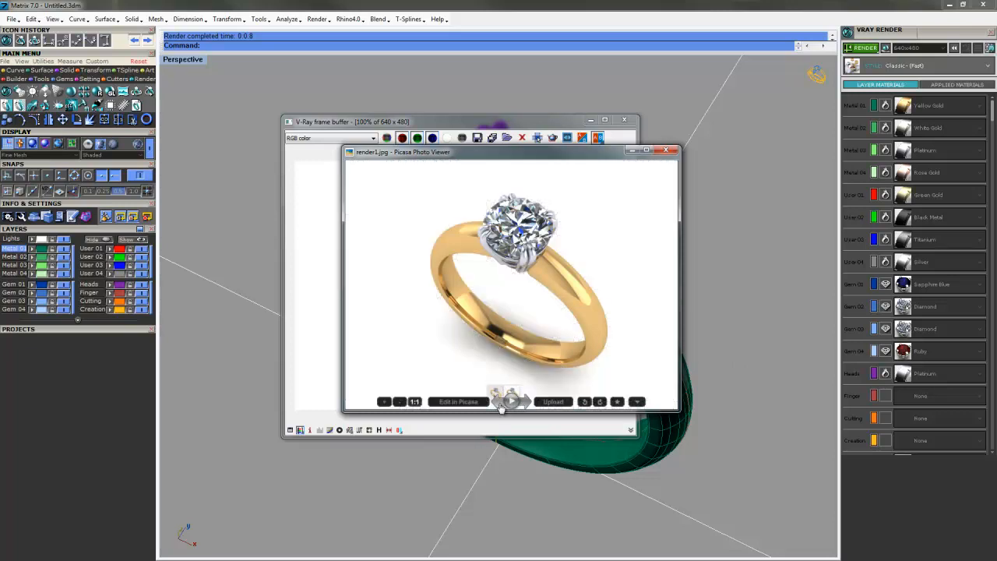
# Step: Inspect the saved PNG in Picasa Photo Viewer, comparing it with the earlier JPEG on white
pyautogui.click(521, 402)
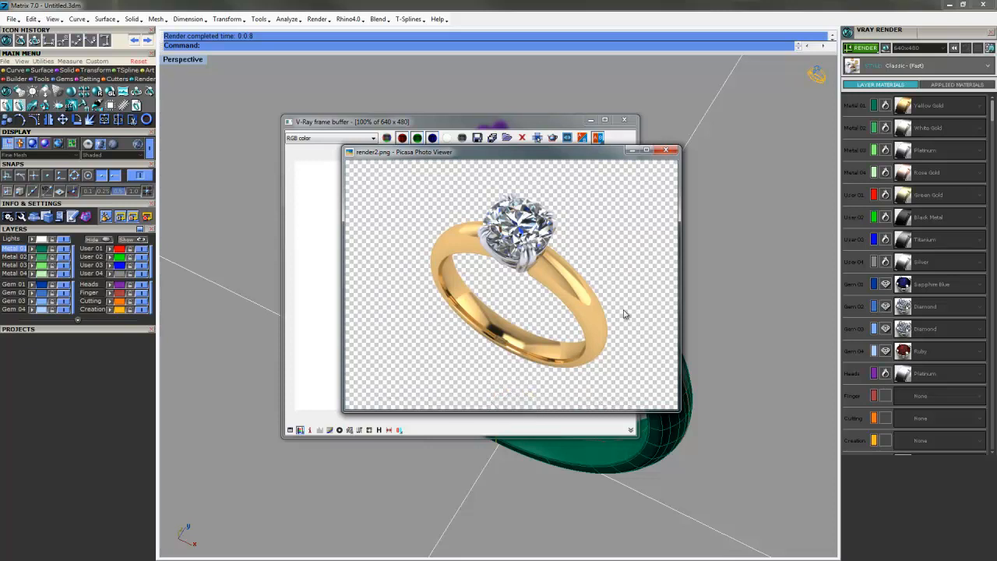
pyautogui.moveTo(629, 309)
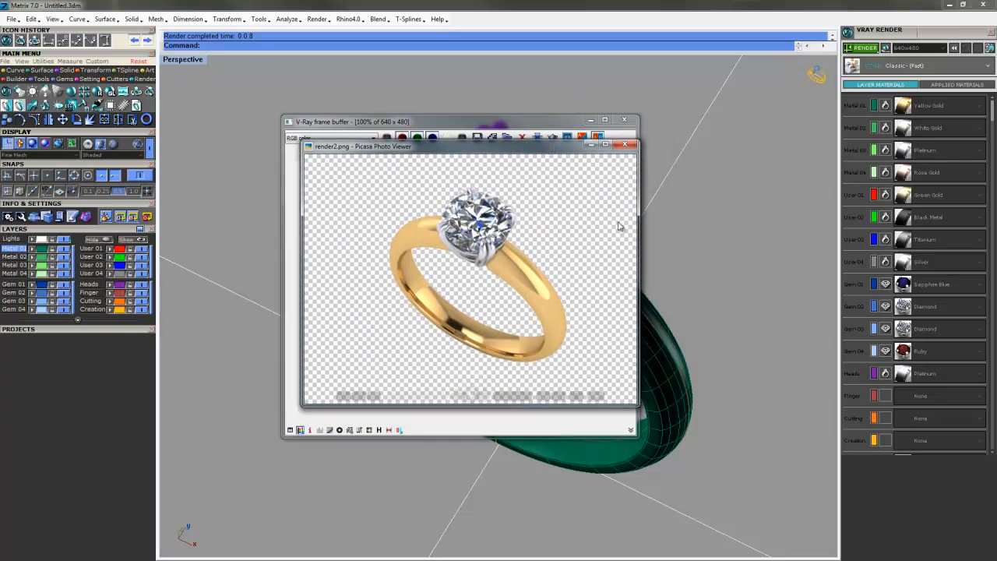
# Step: Check the Alpha and RGB color channels in the frame buffer, then close the render window
pyautogui.click(627, 145)
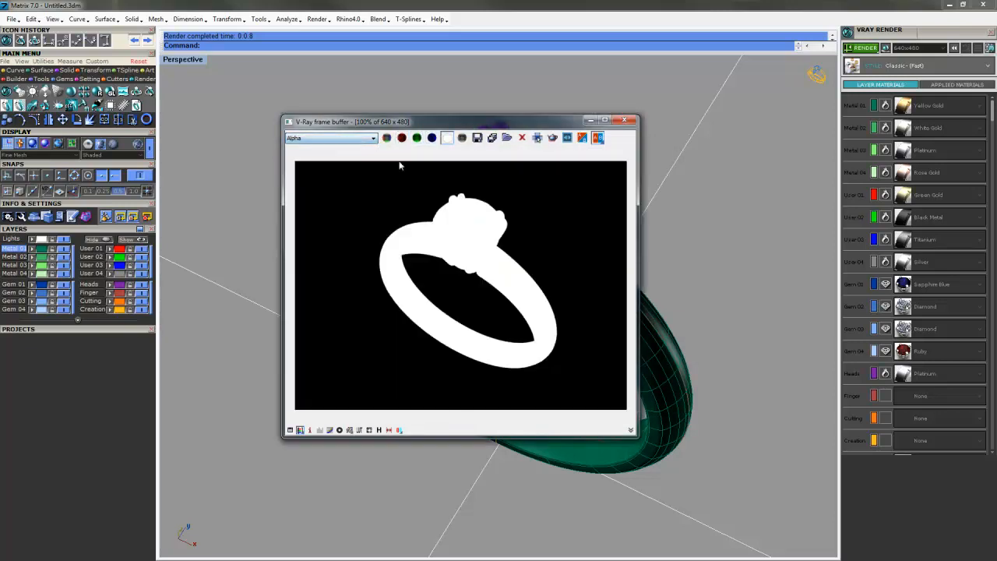
pyautogui.moveTo(449, 246)
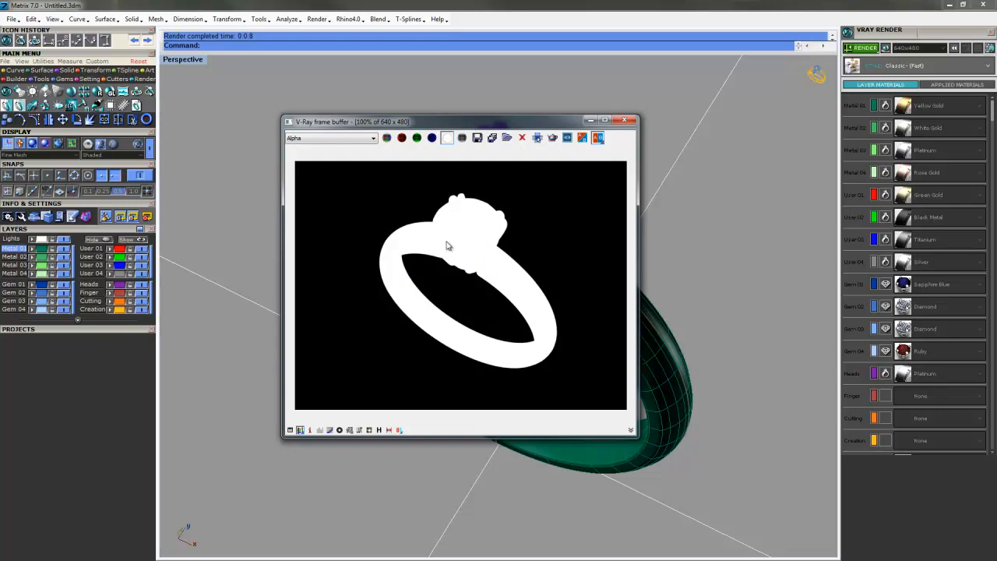
pyautogui.moveTo(468, 249)
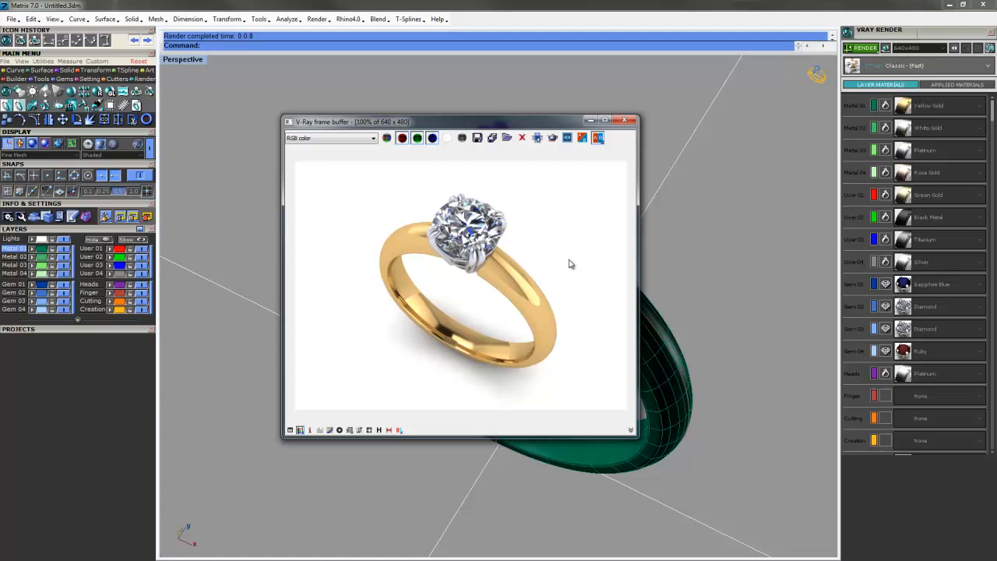
pyautogui.moveTo(459, 122); pyautogui.dragTo(464, 96)
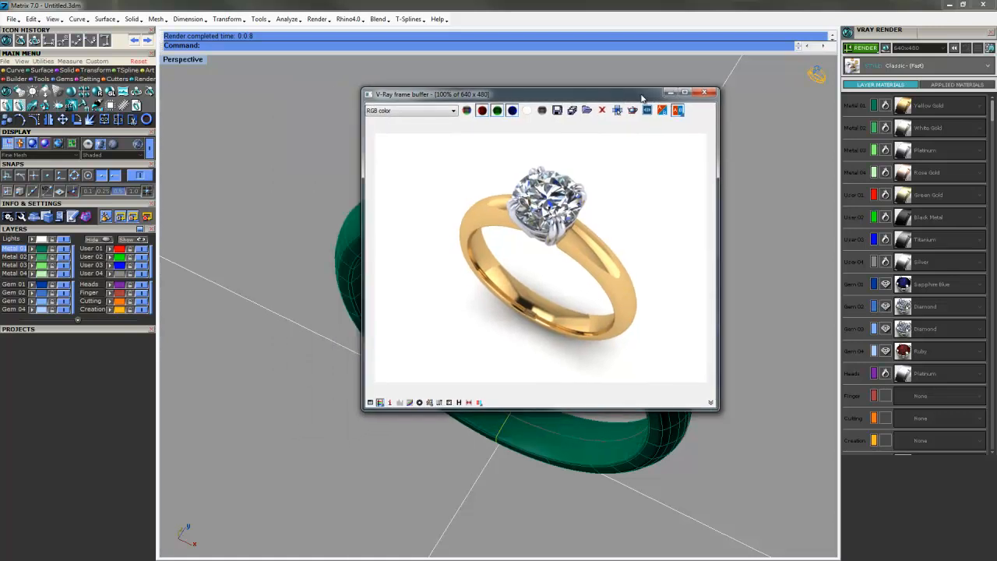
pyautogui.click(411, 109)
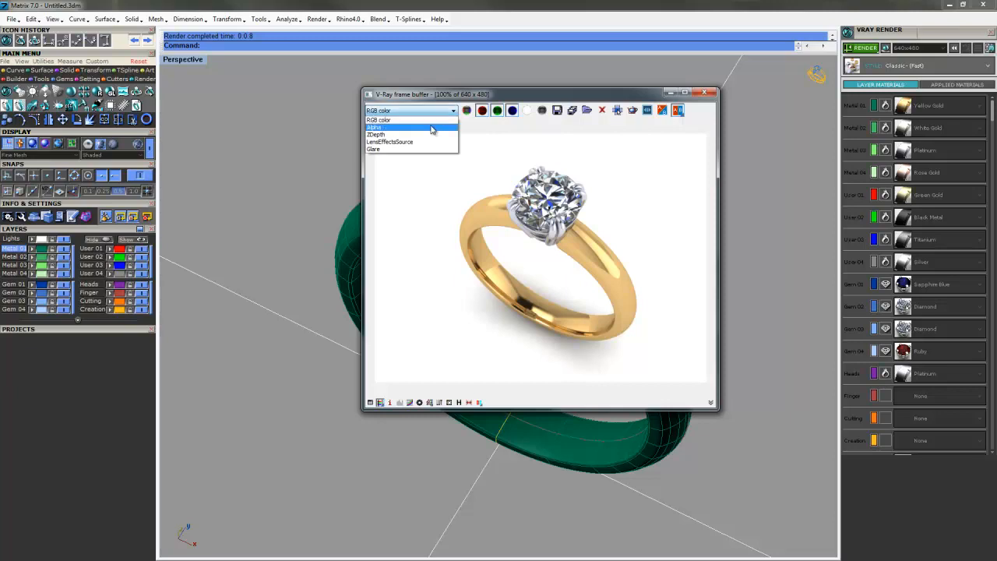
pyautogui.click(377, 128)
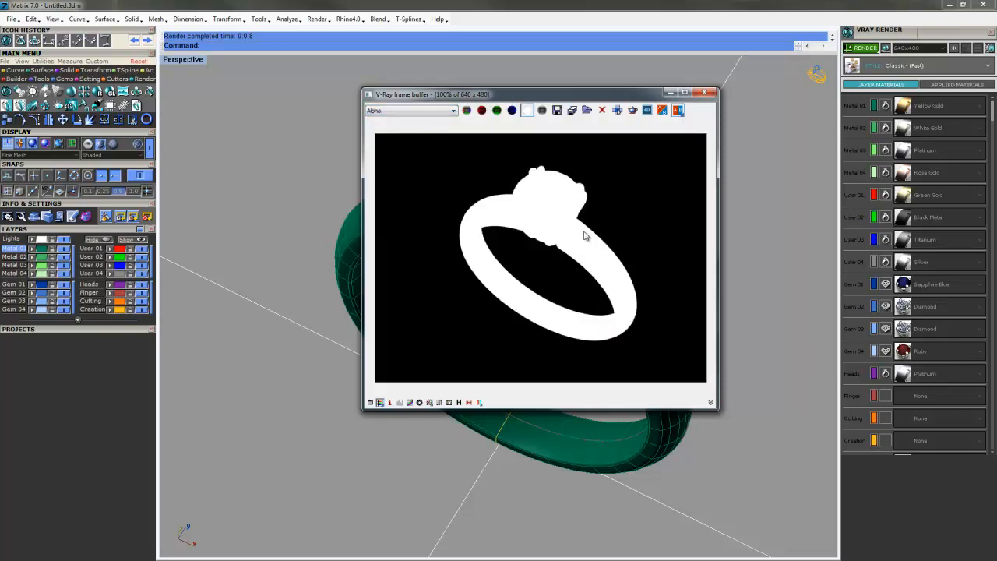
pyautogui.moveTo(701, 327)
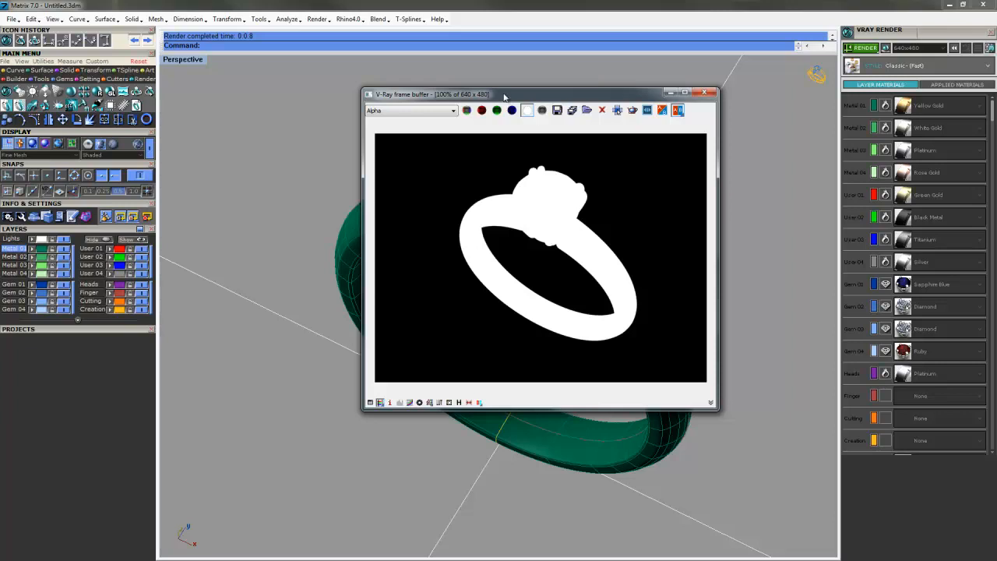
pyautogui.click(412, 109)
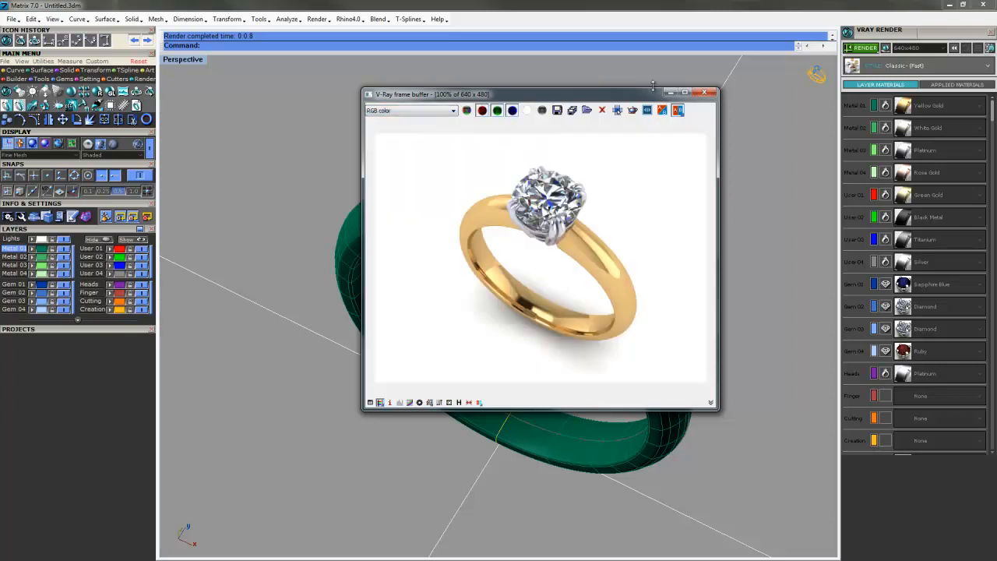
pyautogui.click(707, 94)
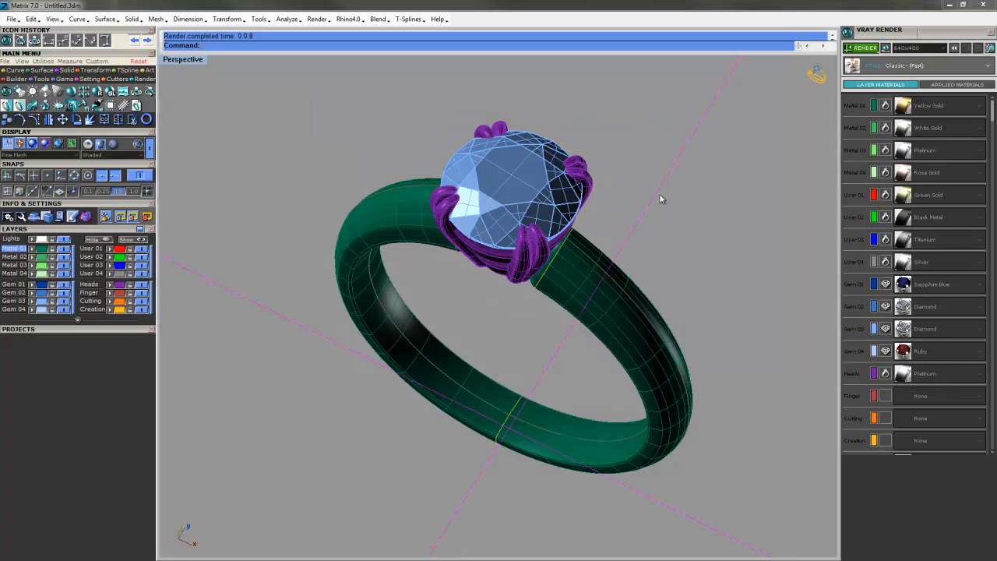
# Step: In the V-Ray Material Editor, switch the library from Metal to GroundPlaneColor, then to Pearl
pyautogui.click(956, 84)
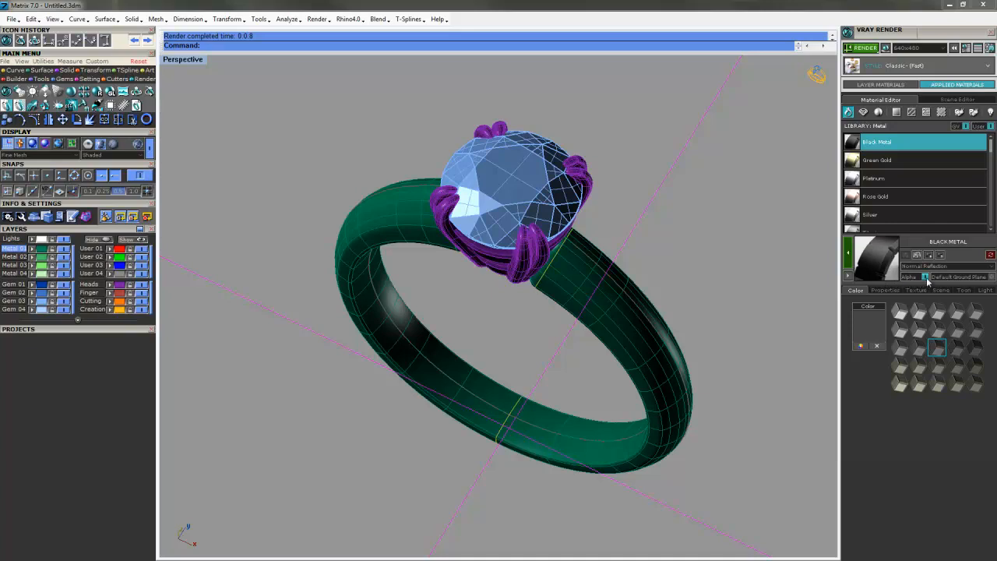
pyautogui.click(917, 197)
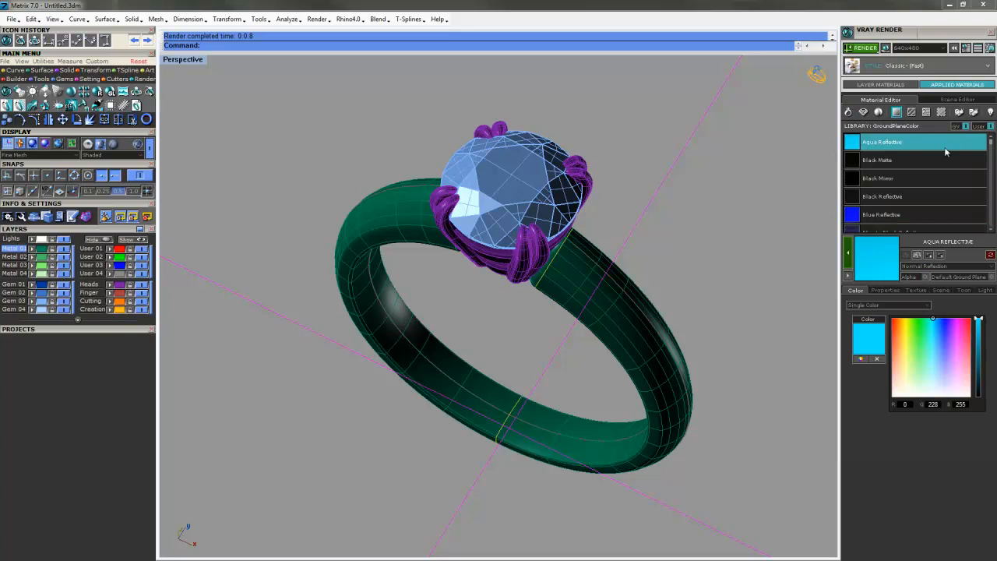
pyautogui.moveTo(925, 284)
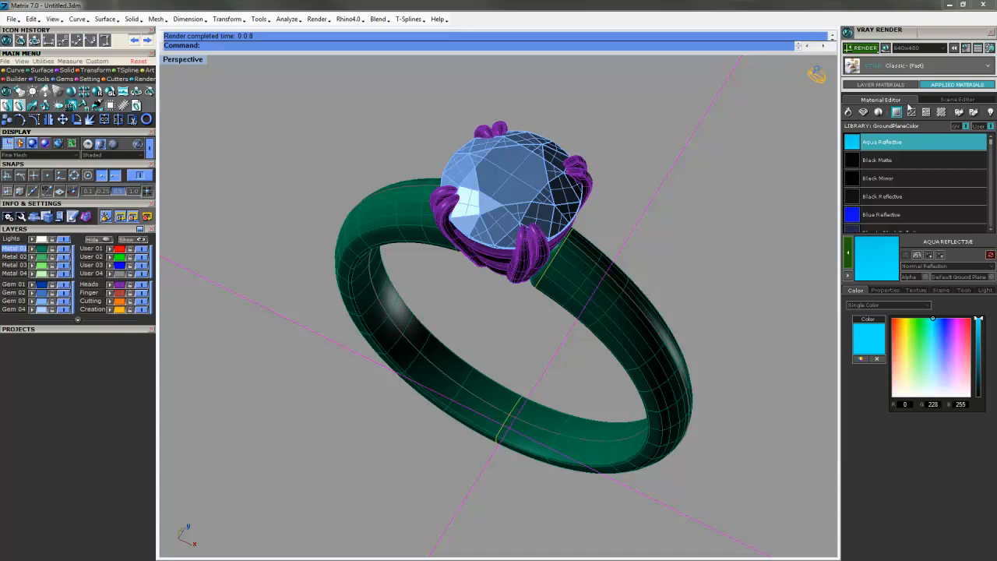
pyautogui.moveTo(941, 284)
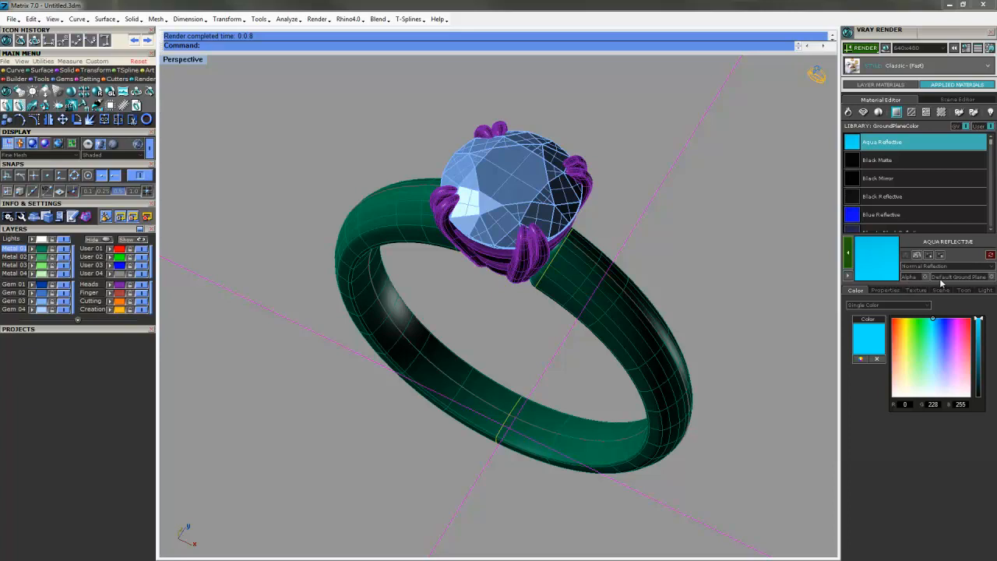
pyautogui.click(880, 159)
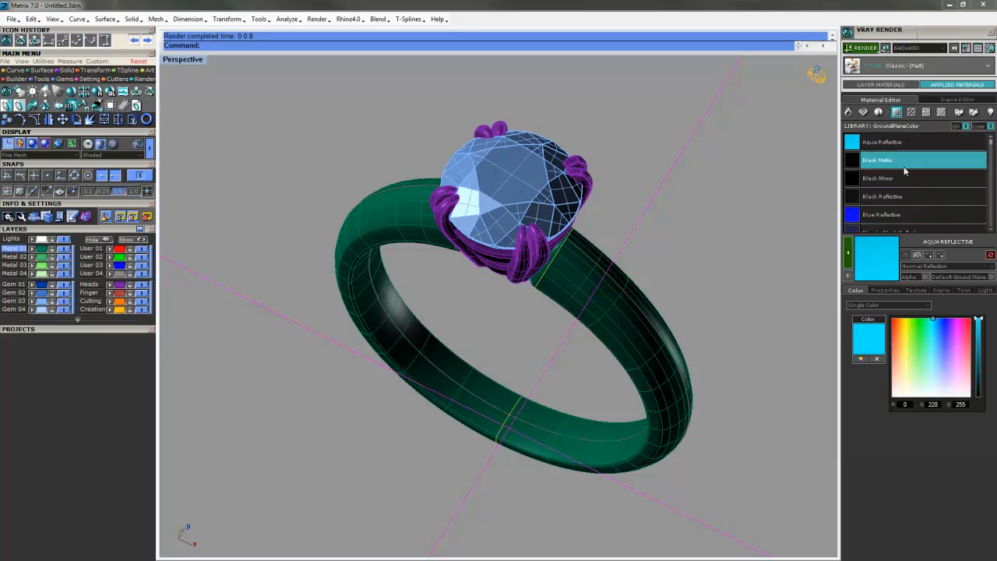
pyautogui.click(919, 142)
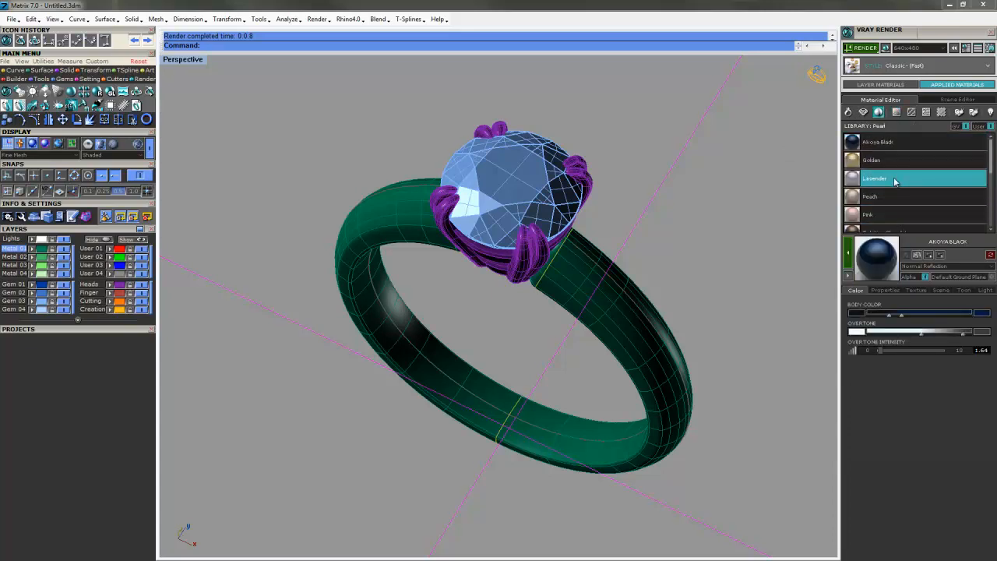
# Step: Browse the pearl materials, previewing Peach, and pick a white pearl for the ground plane
pyautogui.click(888, 197)
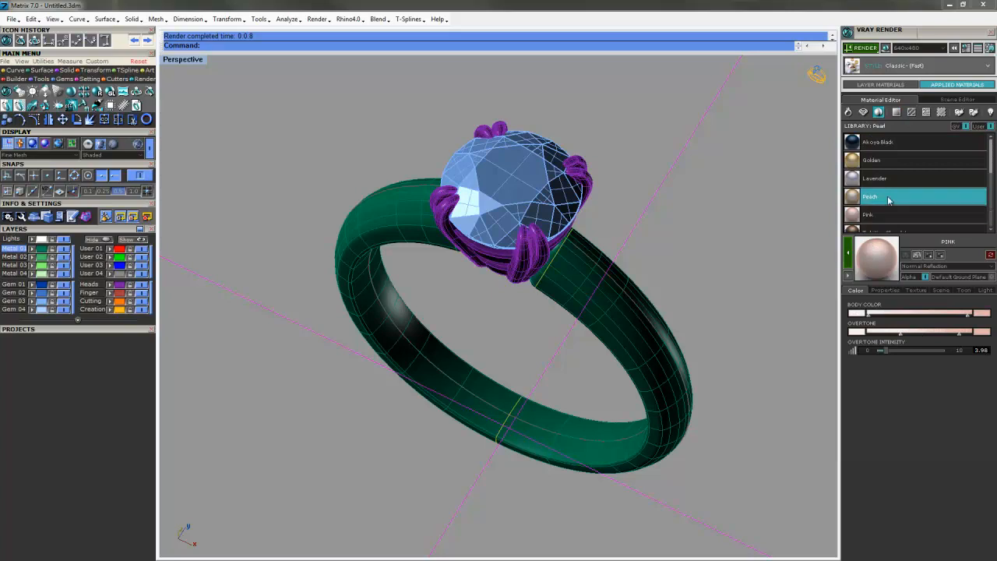
pyautogui.scroll(-3)
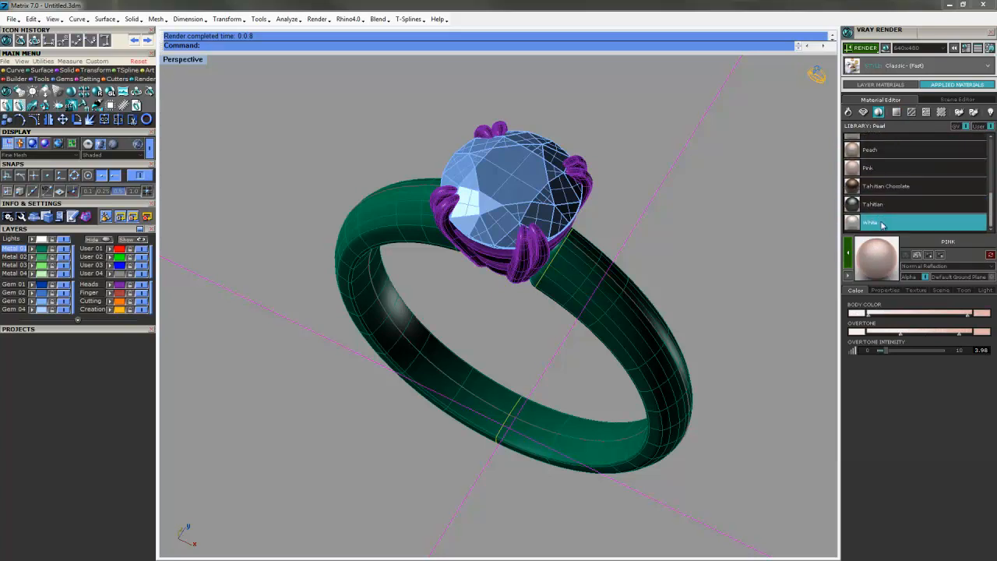
pyautogui.scroll(3)
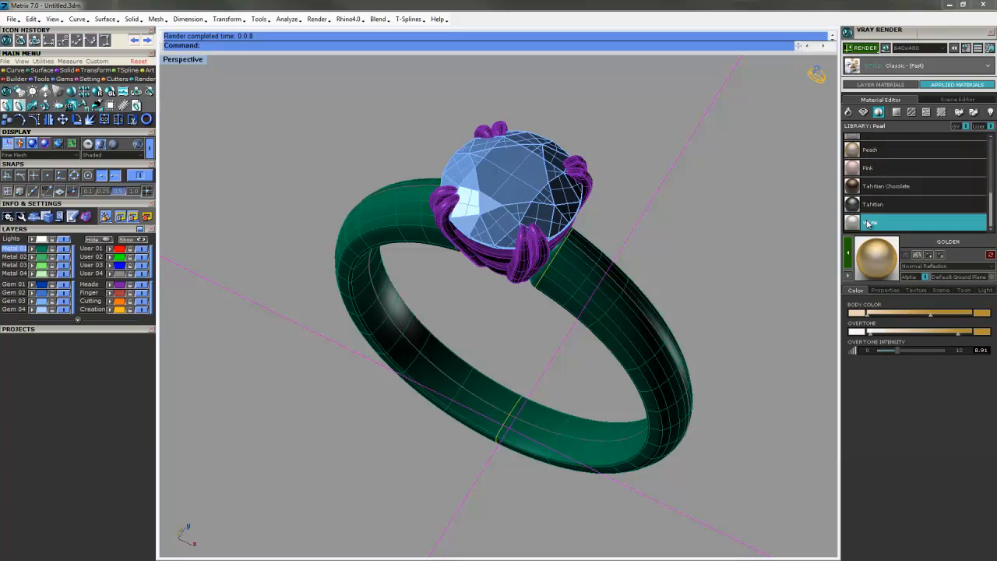
pyautogui.click(919, 222)
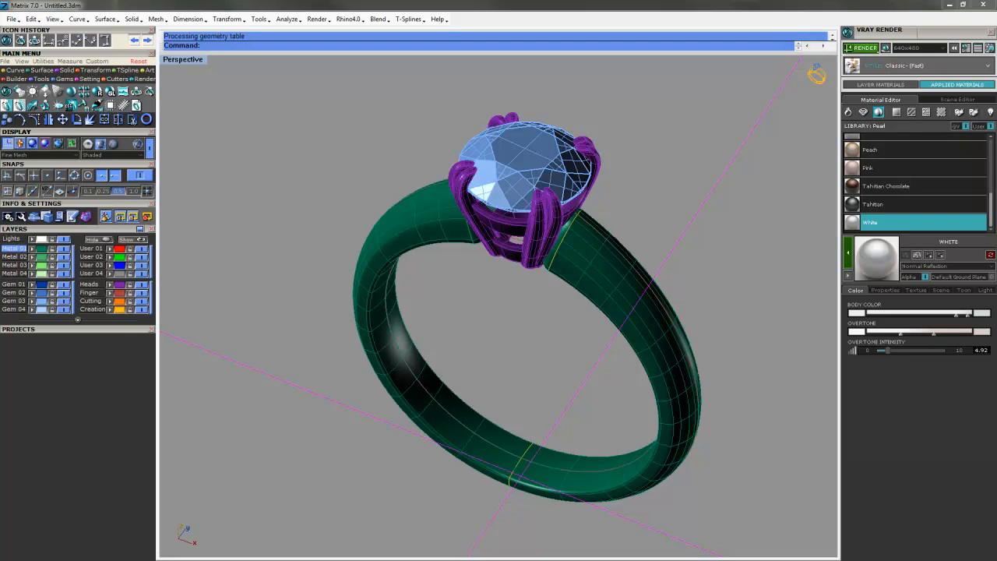
# Step: Re-render the ring on the white pearl ground, check its Alpha channel is solid white, and close the window
pyautogui.click(860, 47)
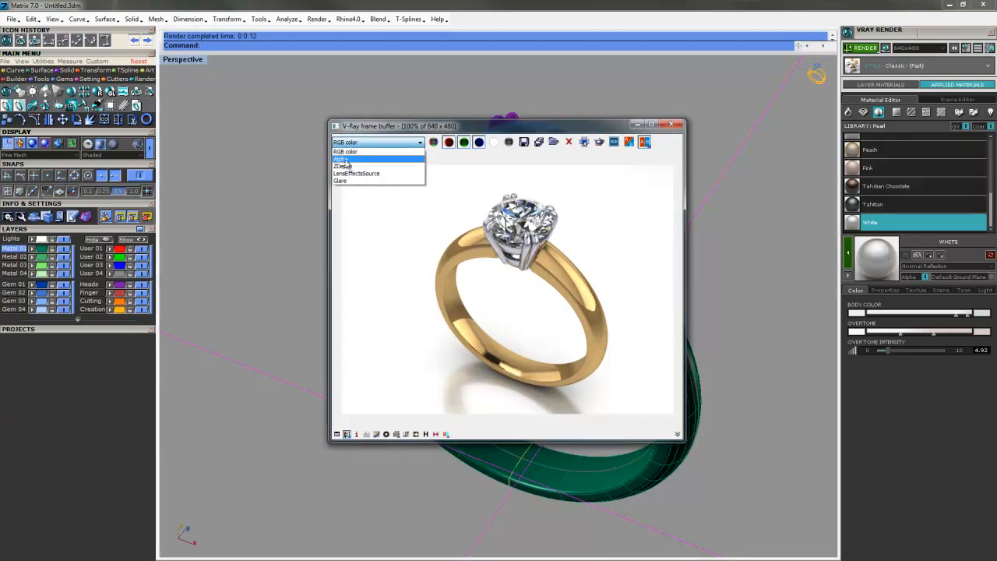
pyautogui.click(341, 159)
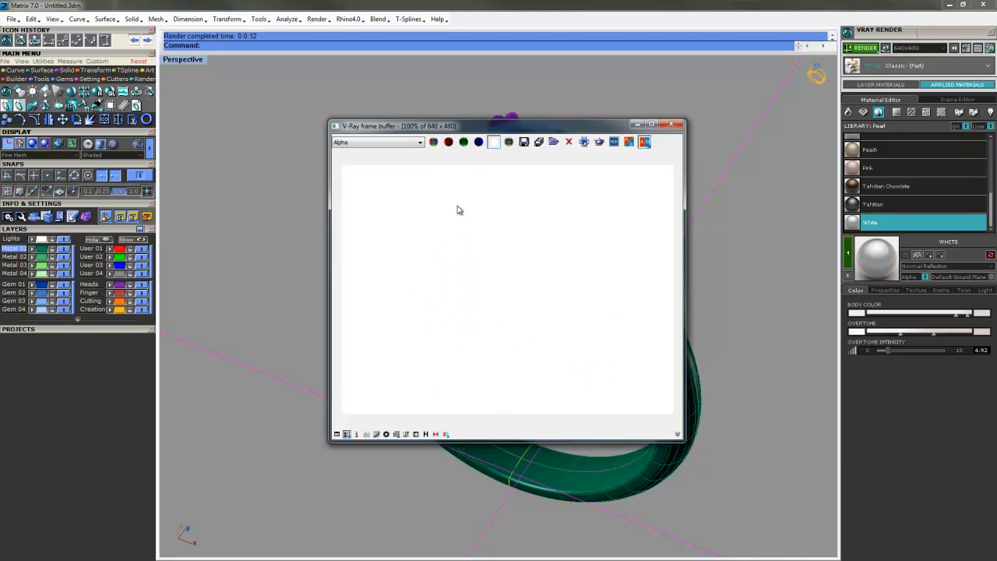
pyautogui.click(377, 142)
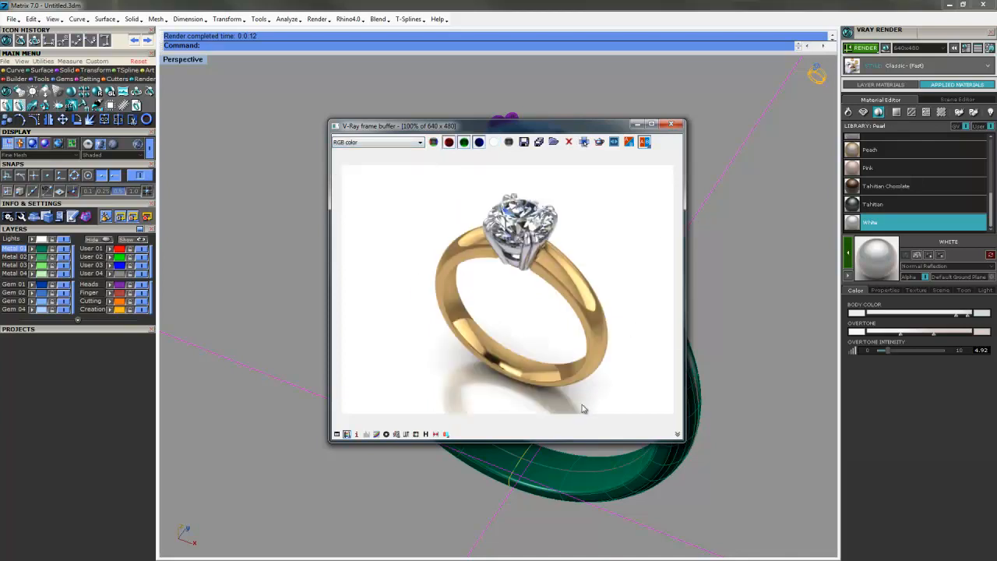
pyautogui.moveTo(655, 324)
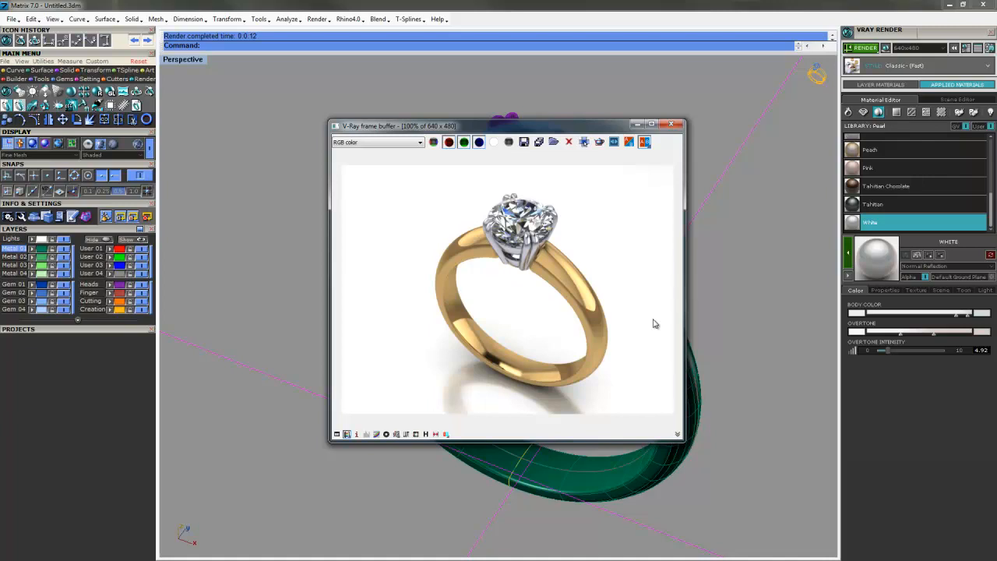
pyautogui.moveTo(368, 211)
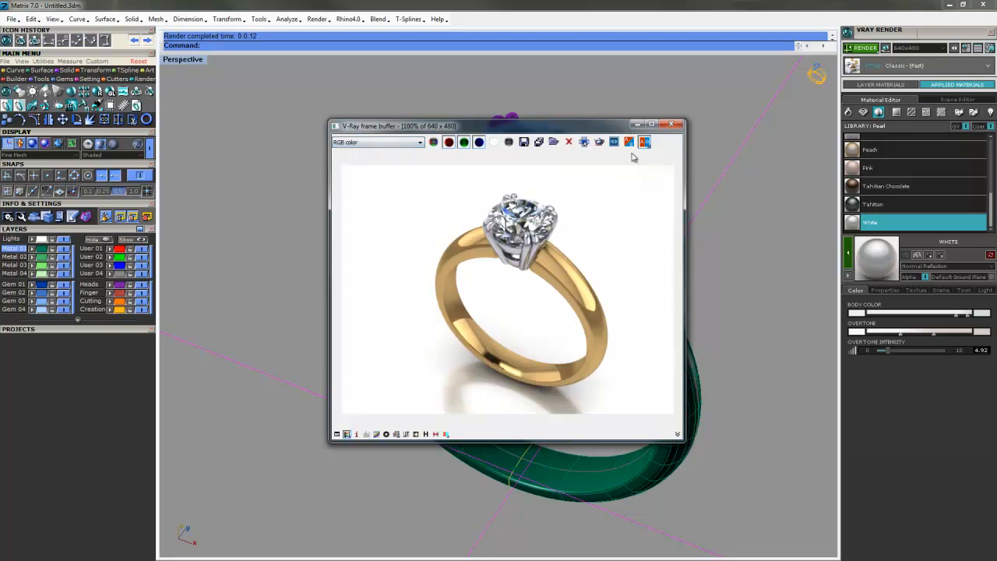
pyautogui.click(670, 124)
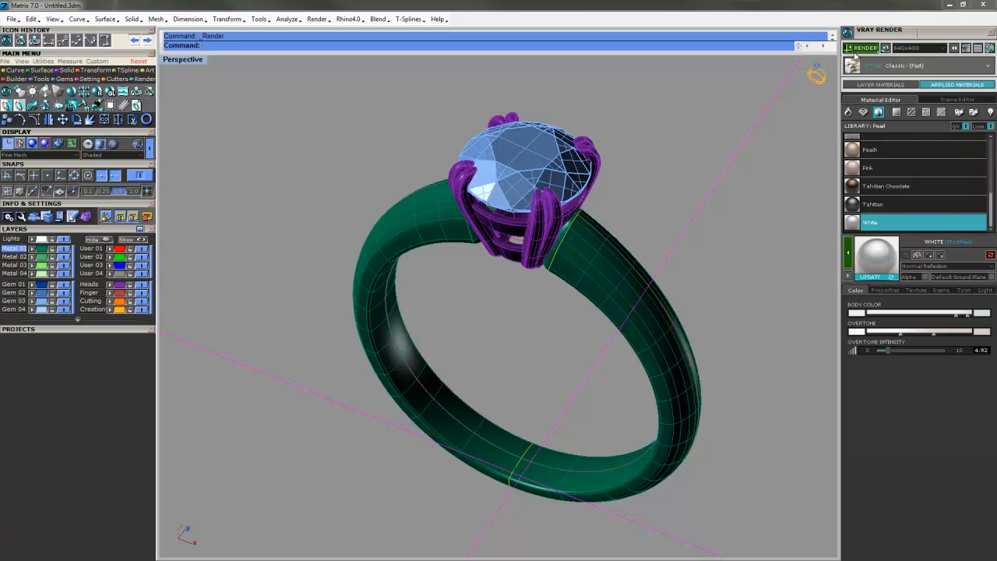
# Step: Render again with the ground's alpha off and confirm the Alpha shows only the ring, RGB keeps the white ground
pyautogui.click(860, 47)
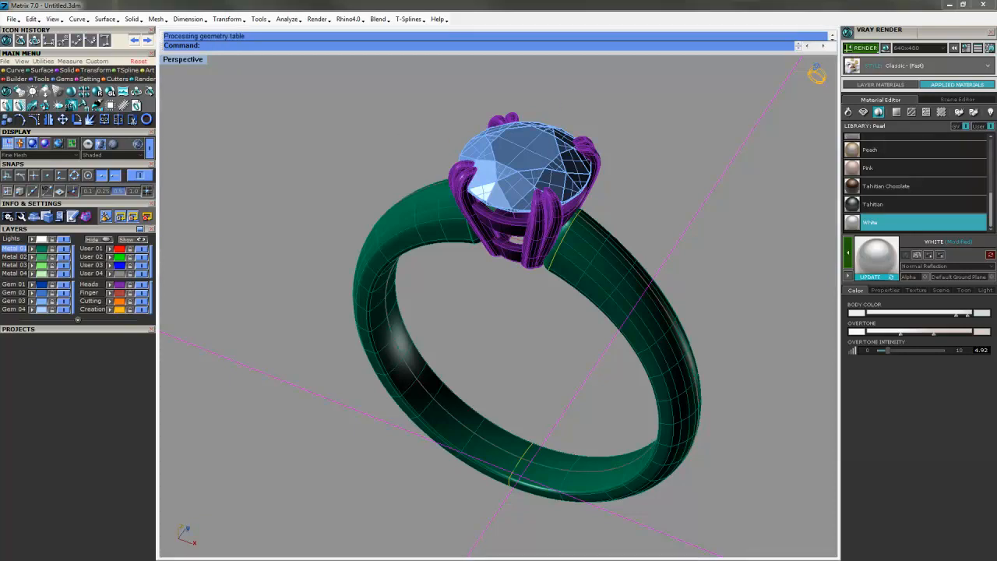
pyautogui.click(860, 47)
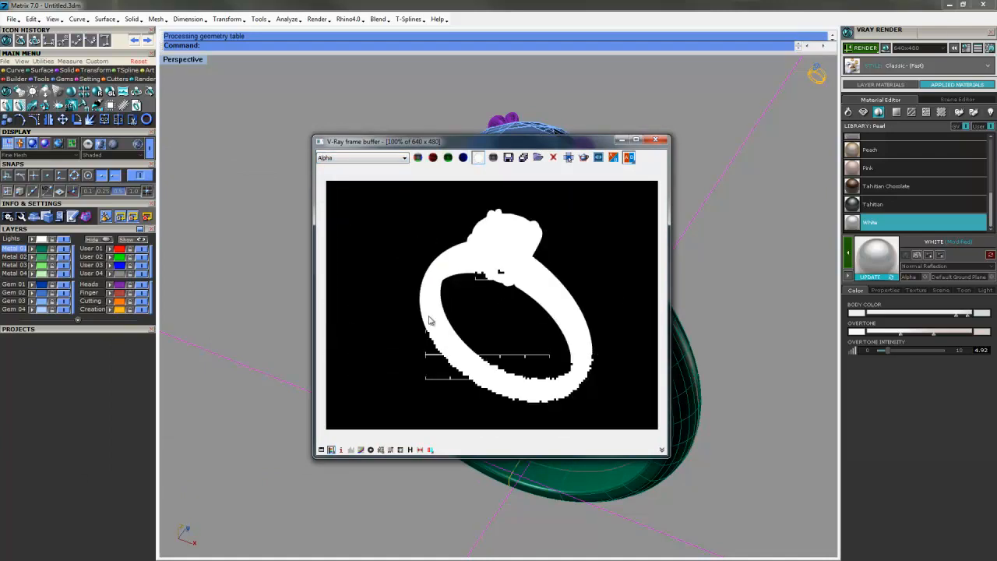
pyautogui.click(361, 157)
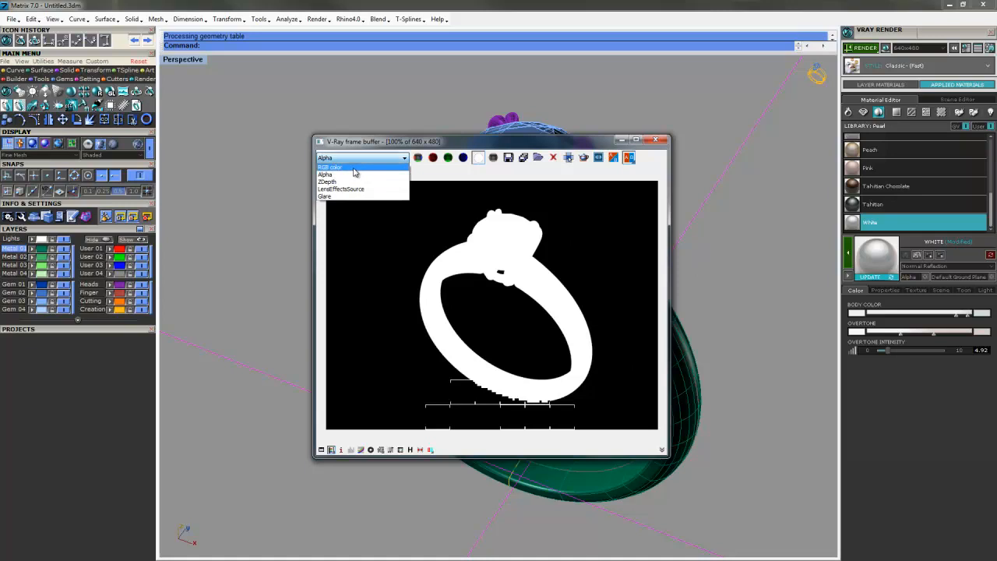
pyautogui.click(330, 167)
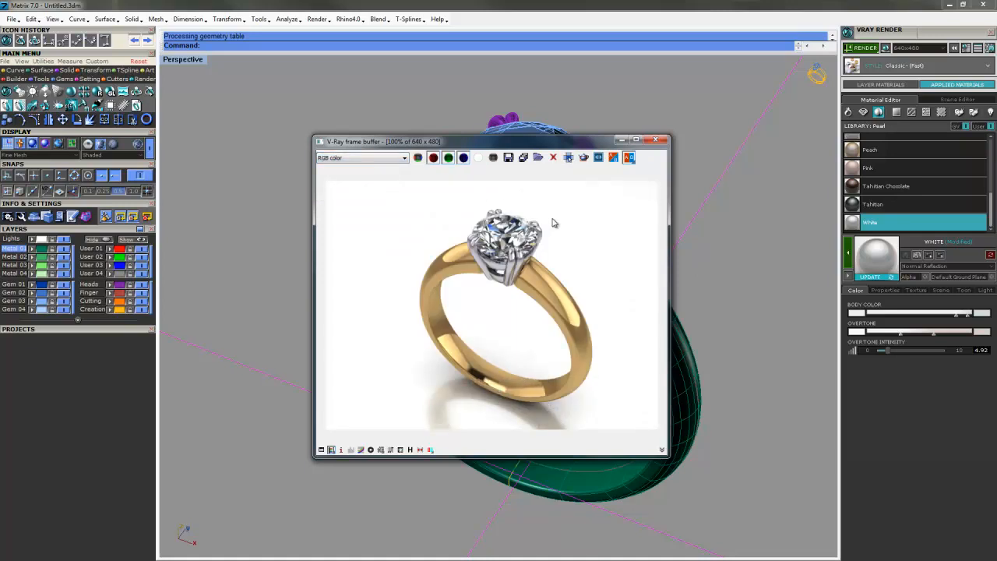